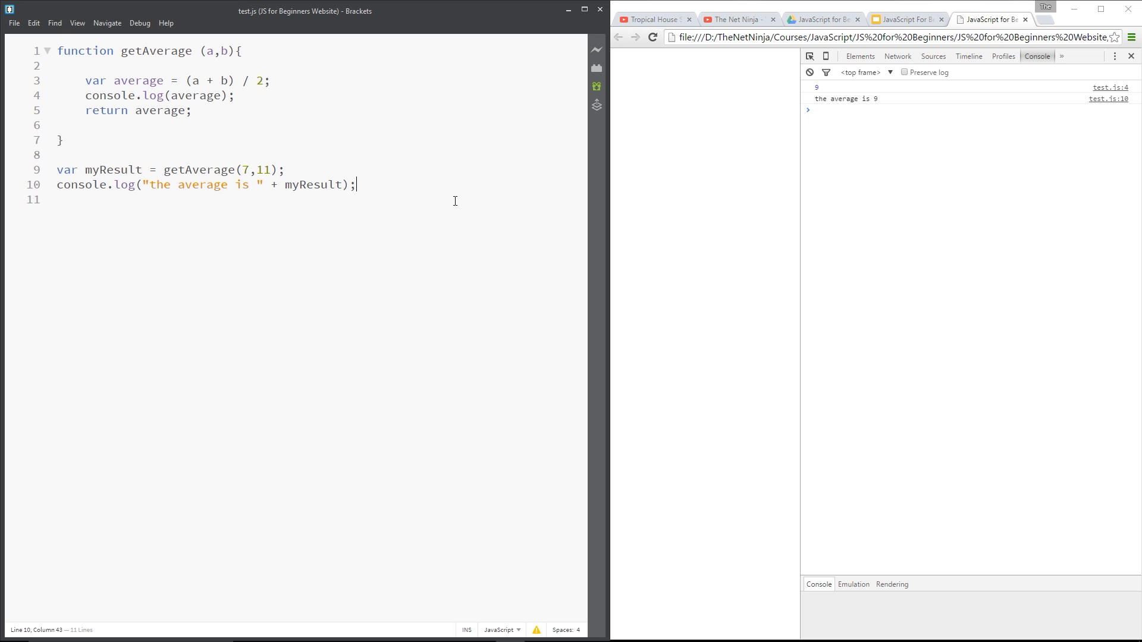
- Review getAverage, its parameters, the local average and the logging calls in test.js
click(191, 50)
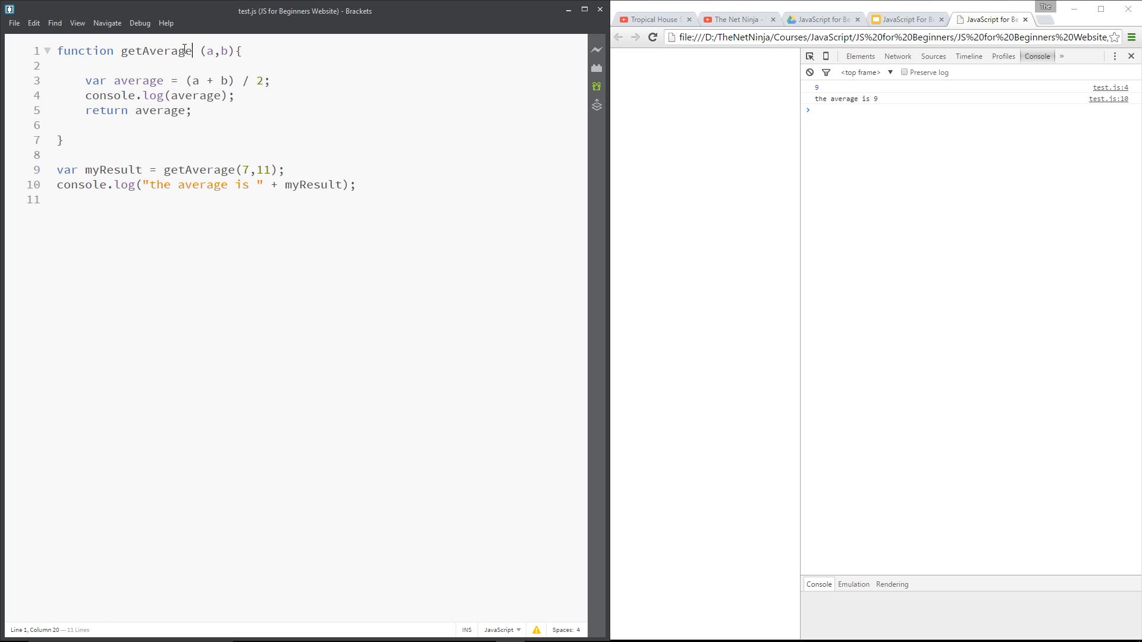
double_click(224, 51)
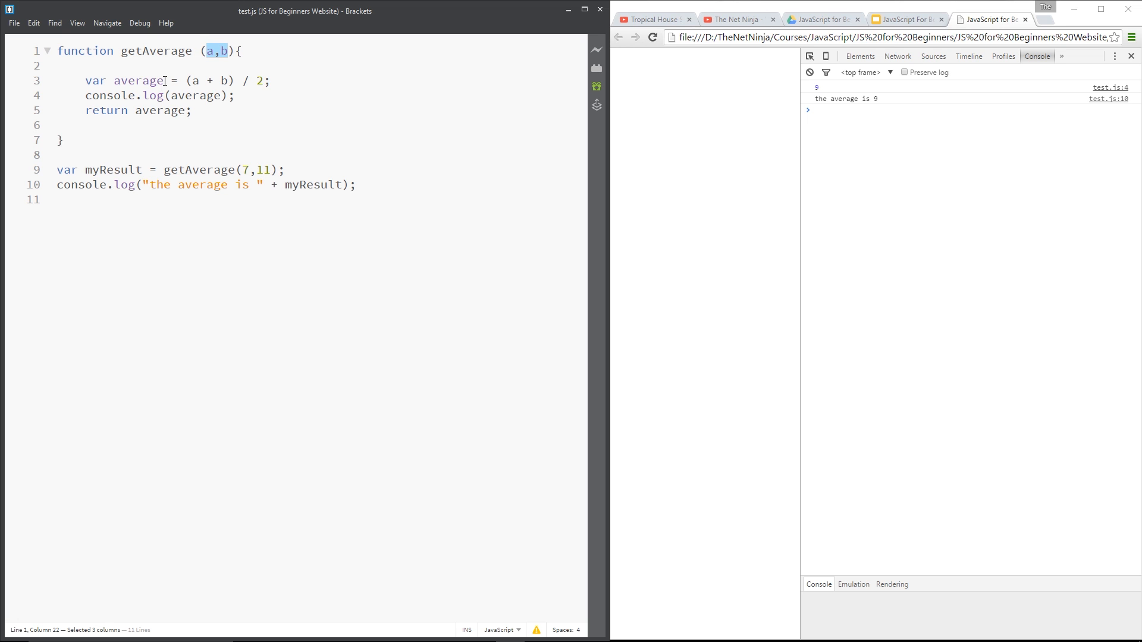
double_click(137, 79)
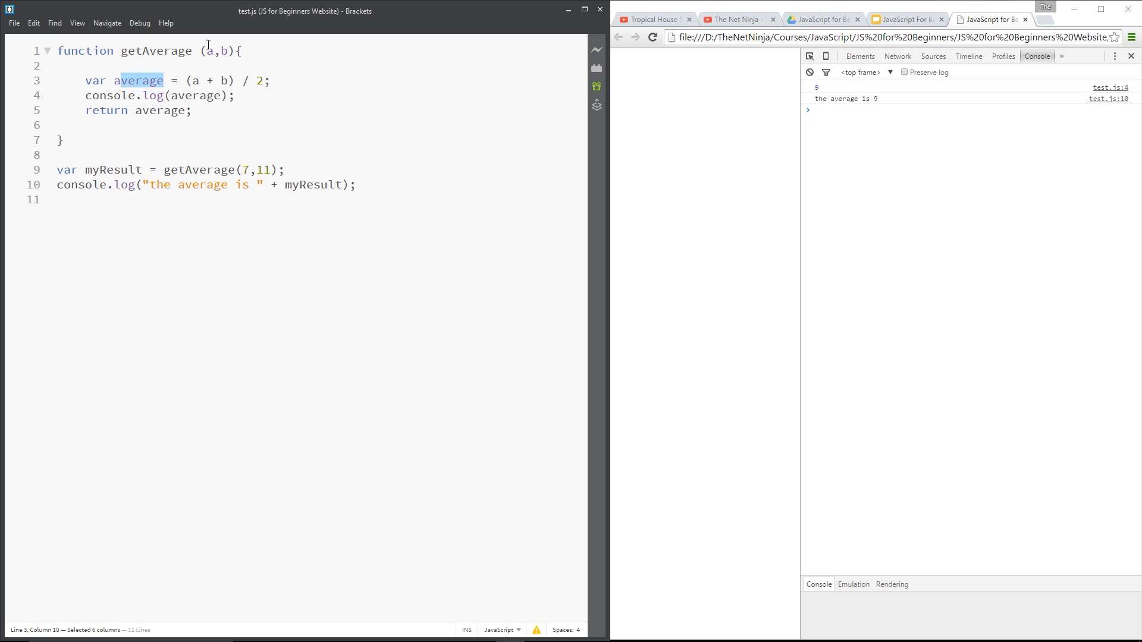
double_click(196, 95)
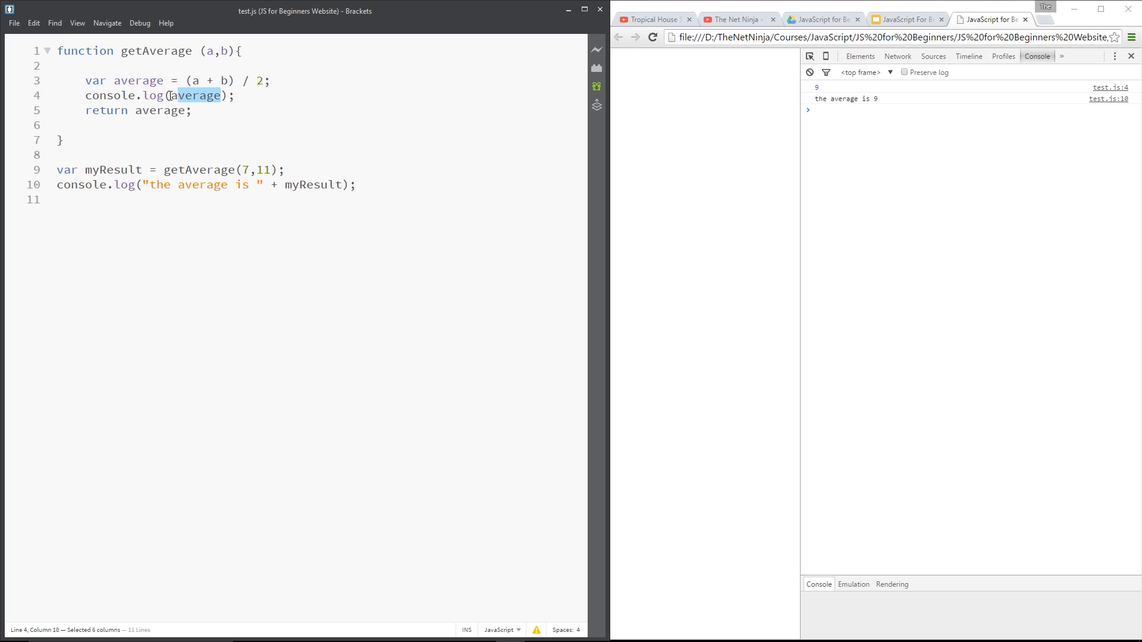
double_click(173, 109)
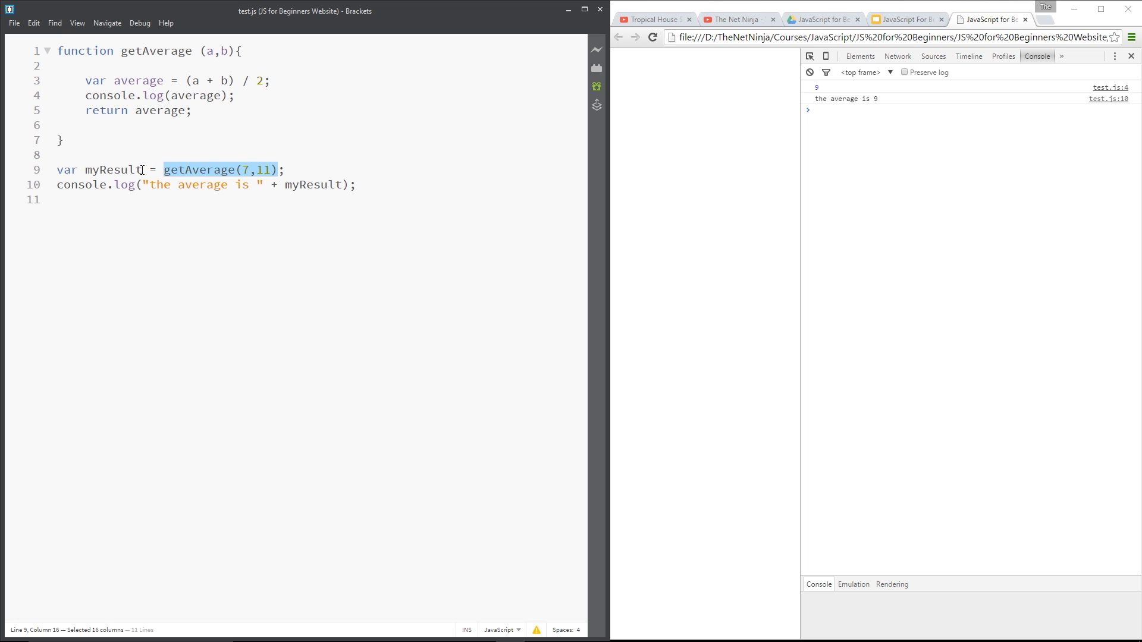
double_click(113, 170)
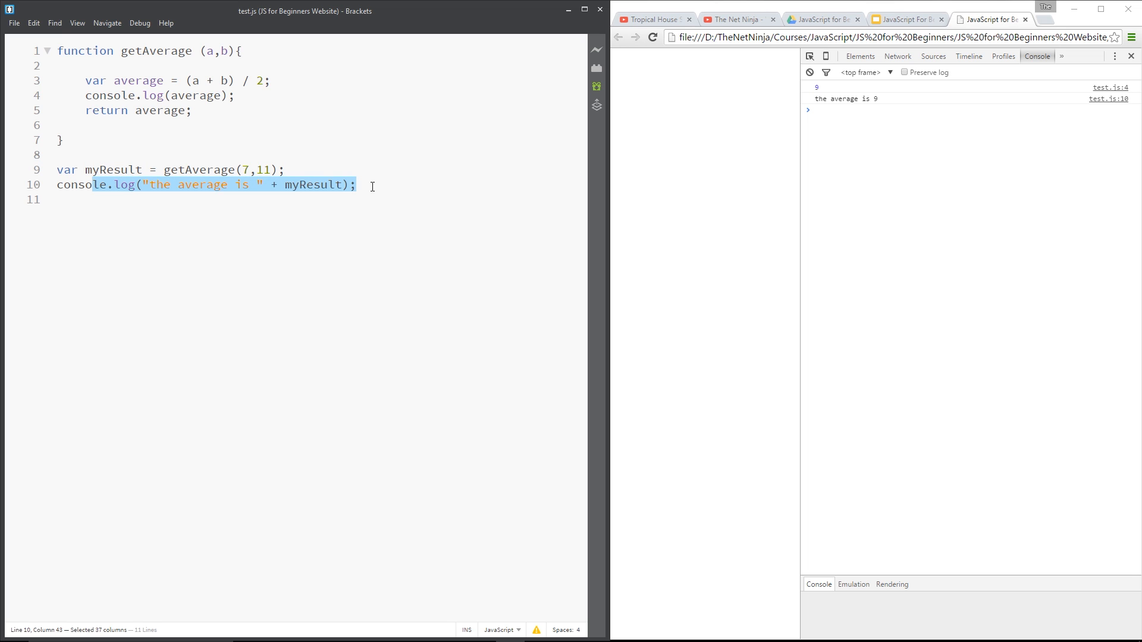
- Append a '//gobal variable' comment to the myResult line
click(373, 186)
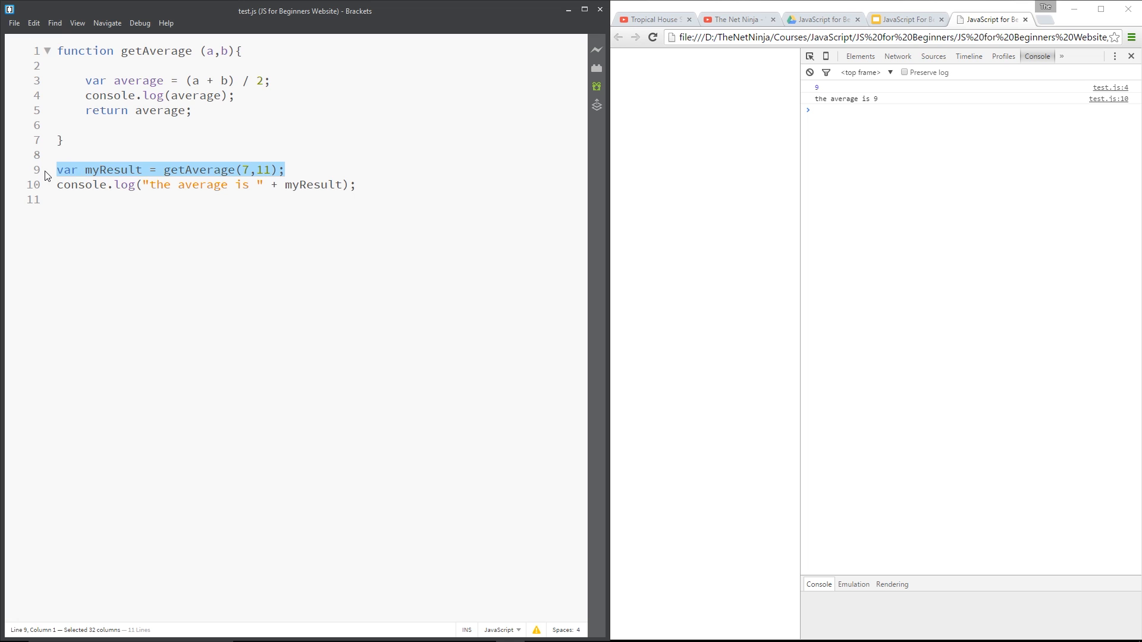
mouse_move(368, 176)
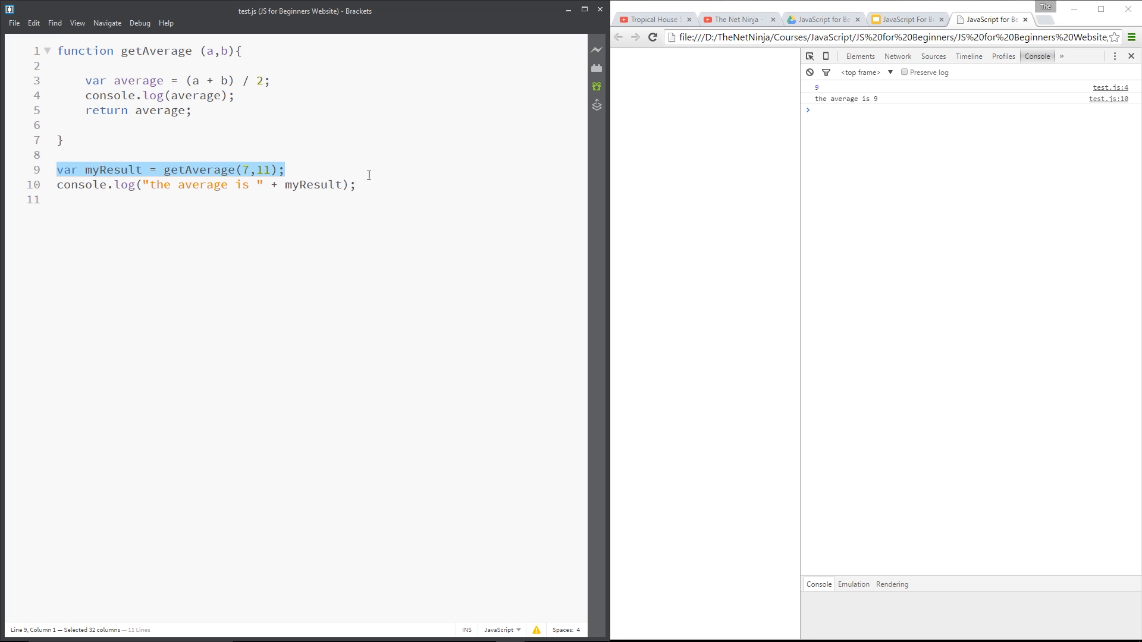
text(//)
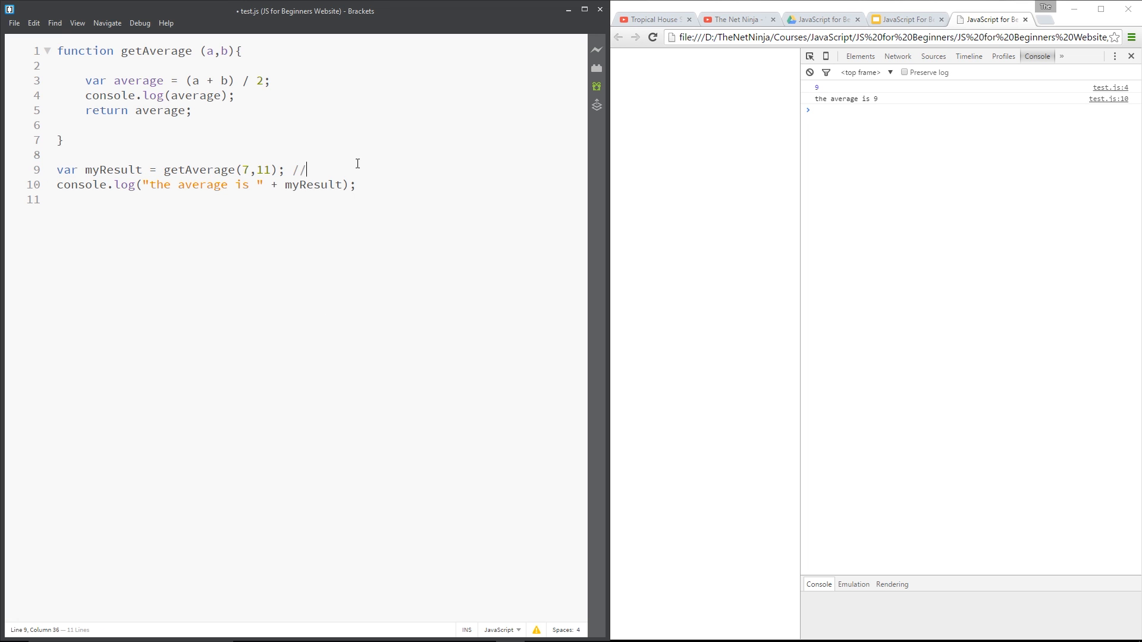
text(gobal var)
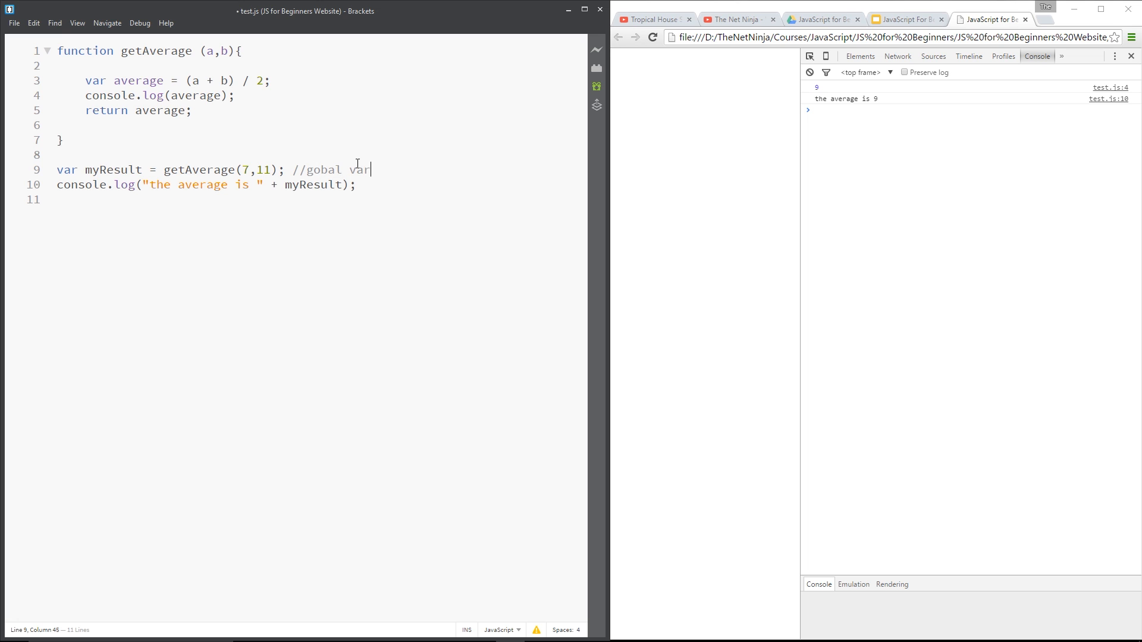
text(iable)
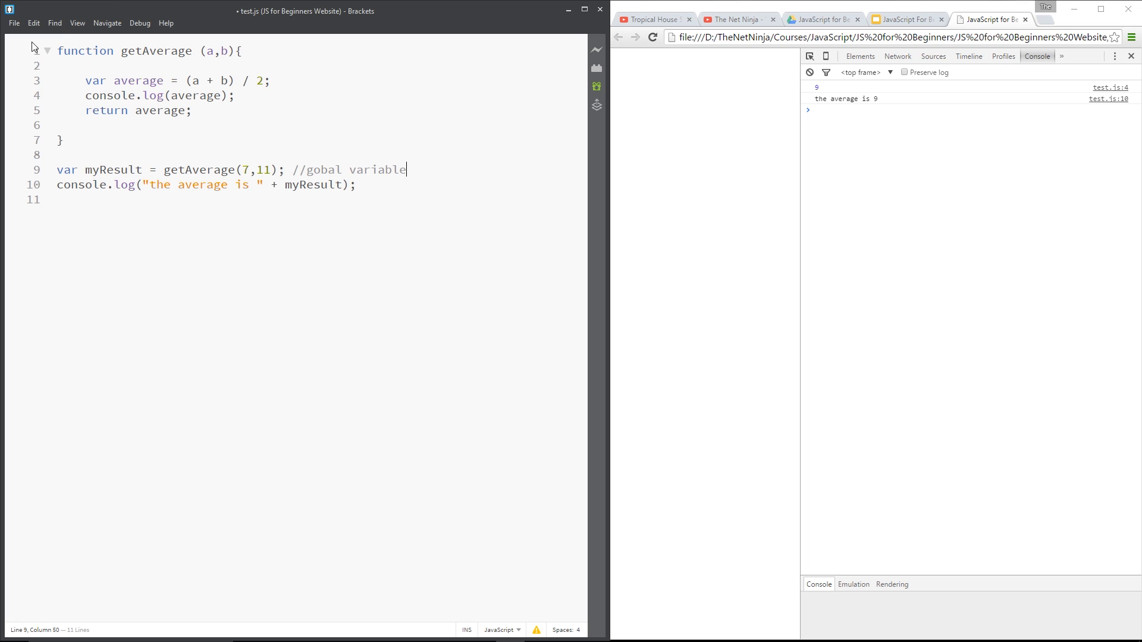
mouse_move(145, 443)
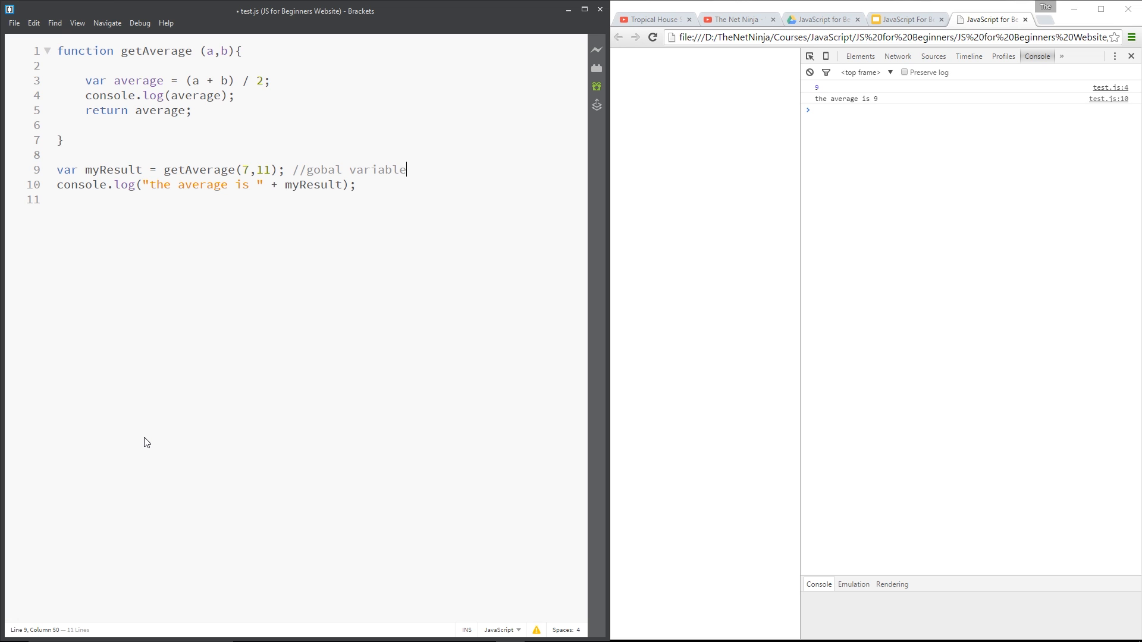
mouse_move(116, 582)
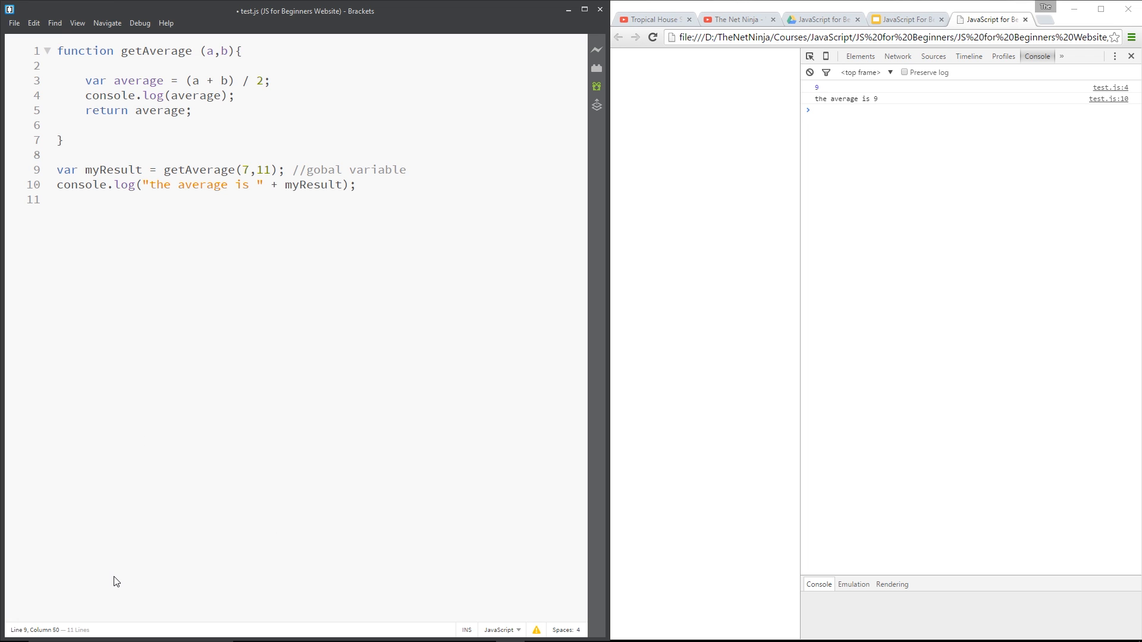
mouse_move(125, 567)
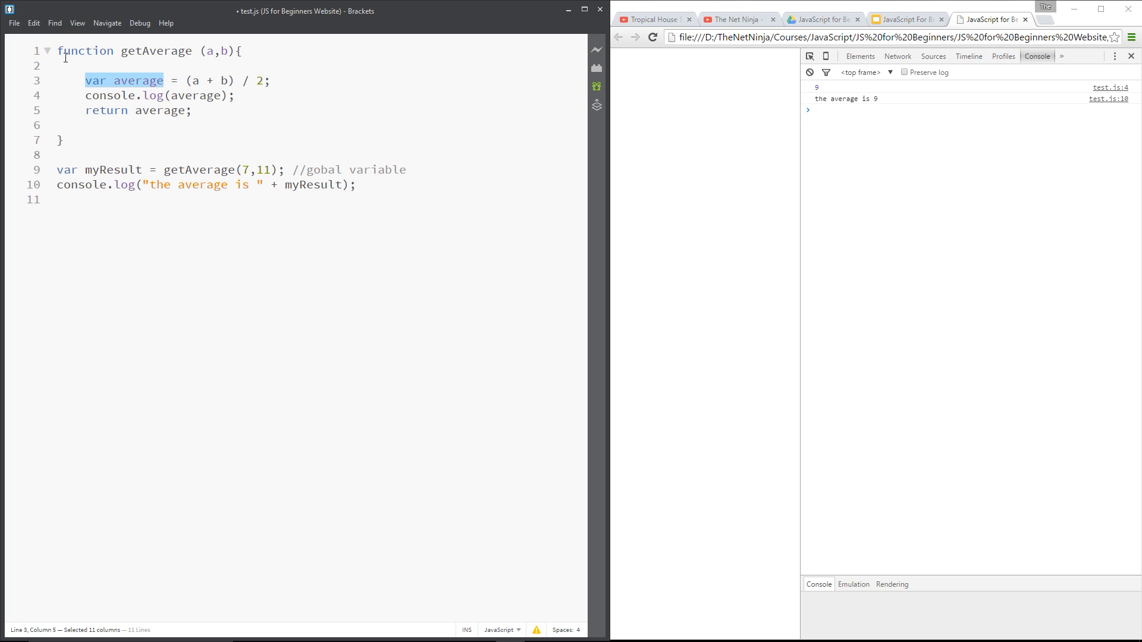
- Add a '//local variable' comment to the average declaration inside getAverage
text(//l)
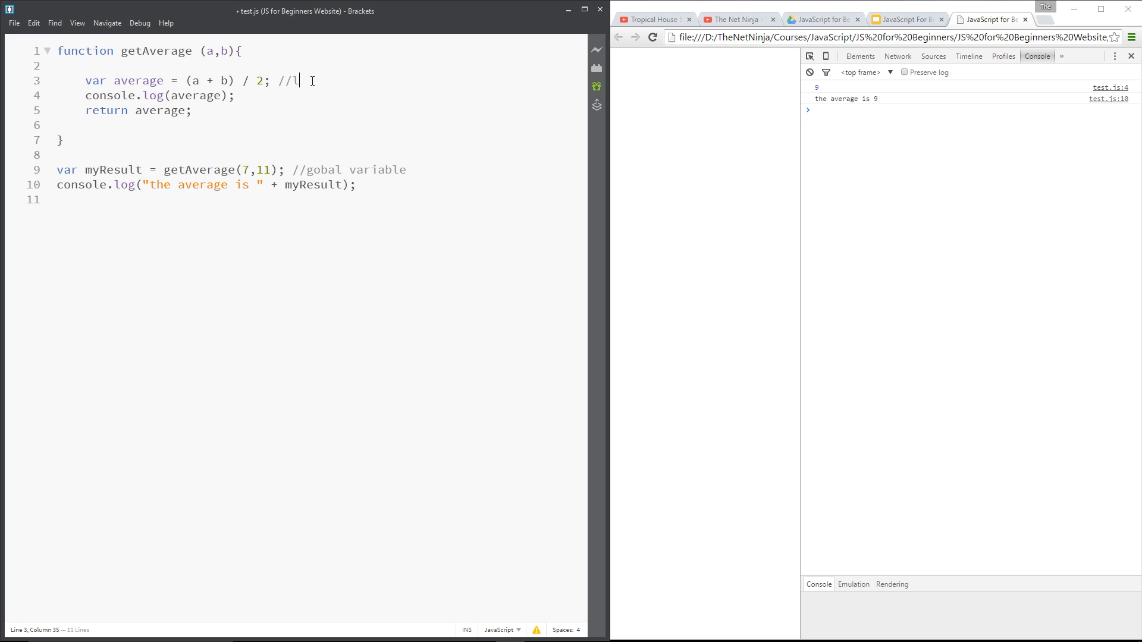
text(ocal variable)
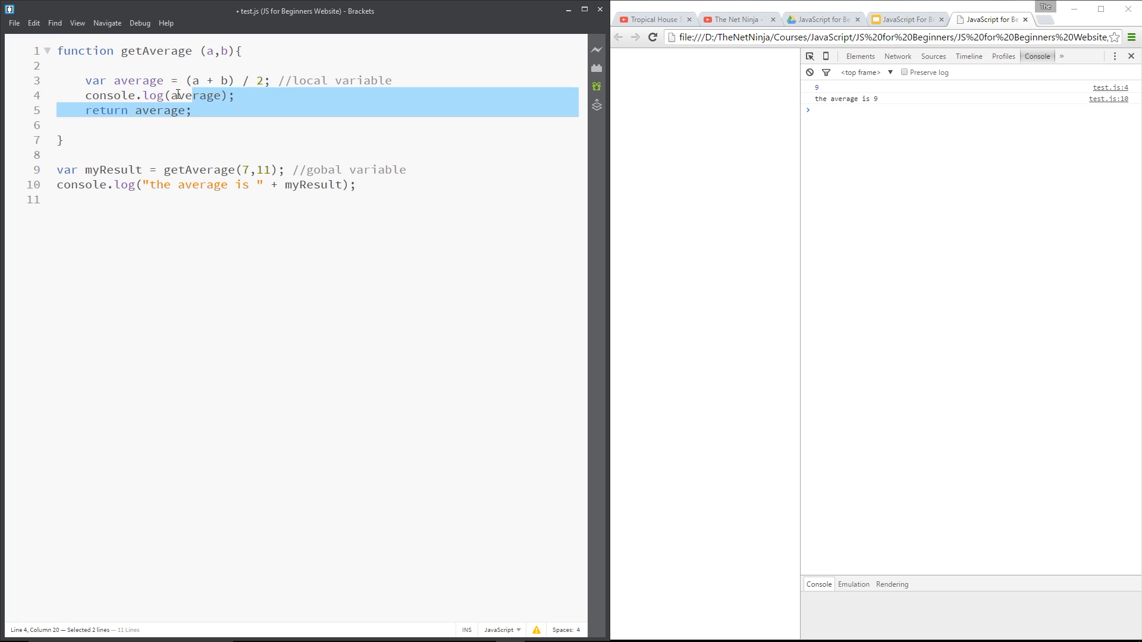
drag(179, 95, 65, 66)
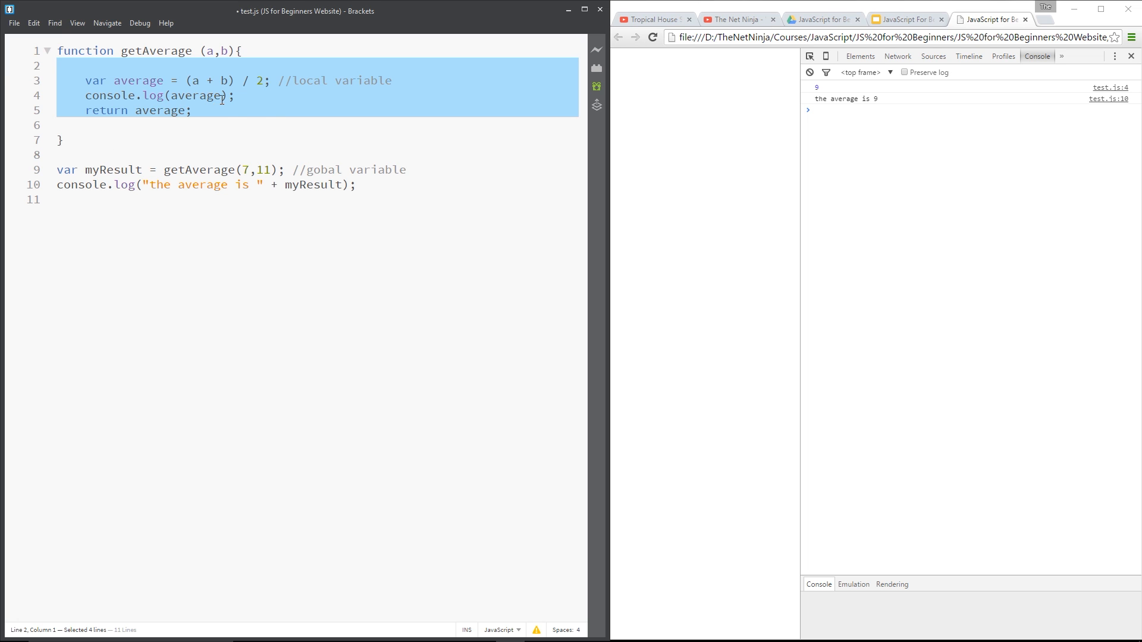
double_click(194, 95)
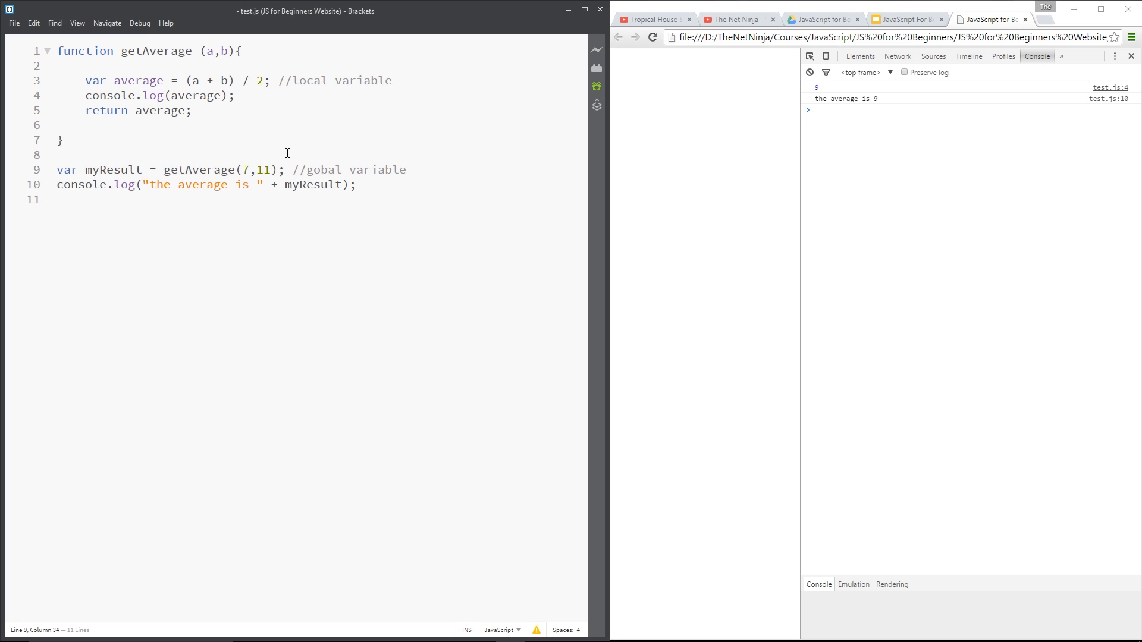
mouse_move(399, 238)
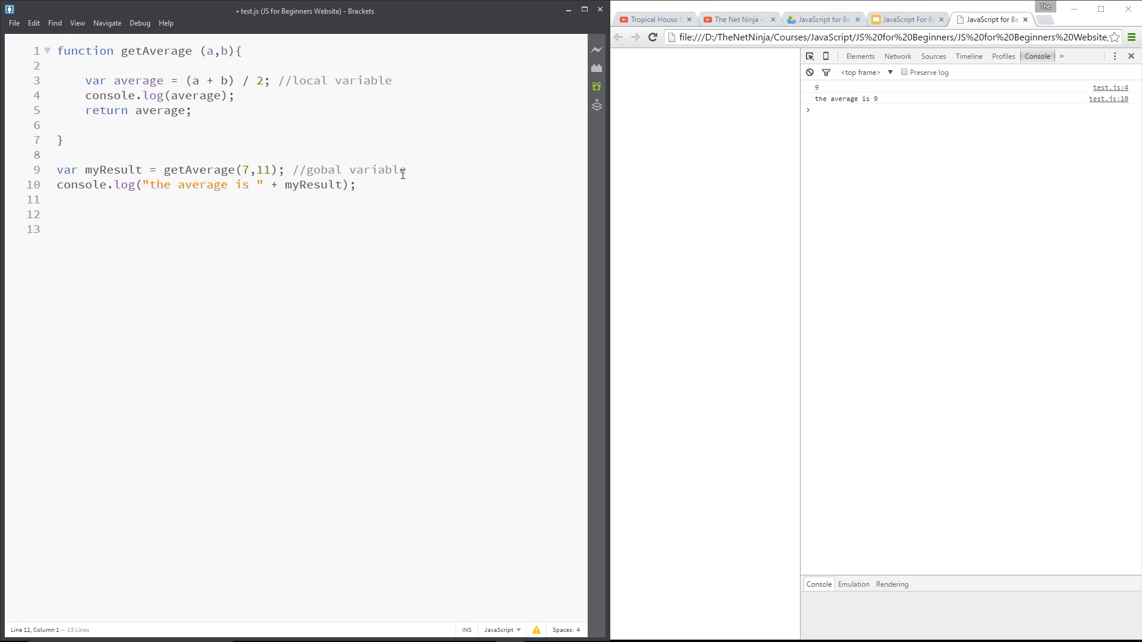
- Add console.log(average) on line 12 outside the function and save test.js
text(console.log()
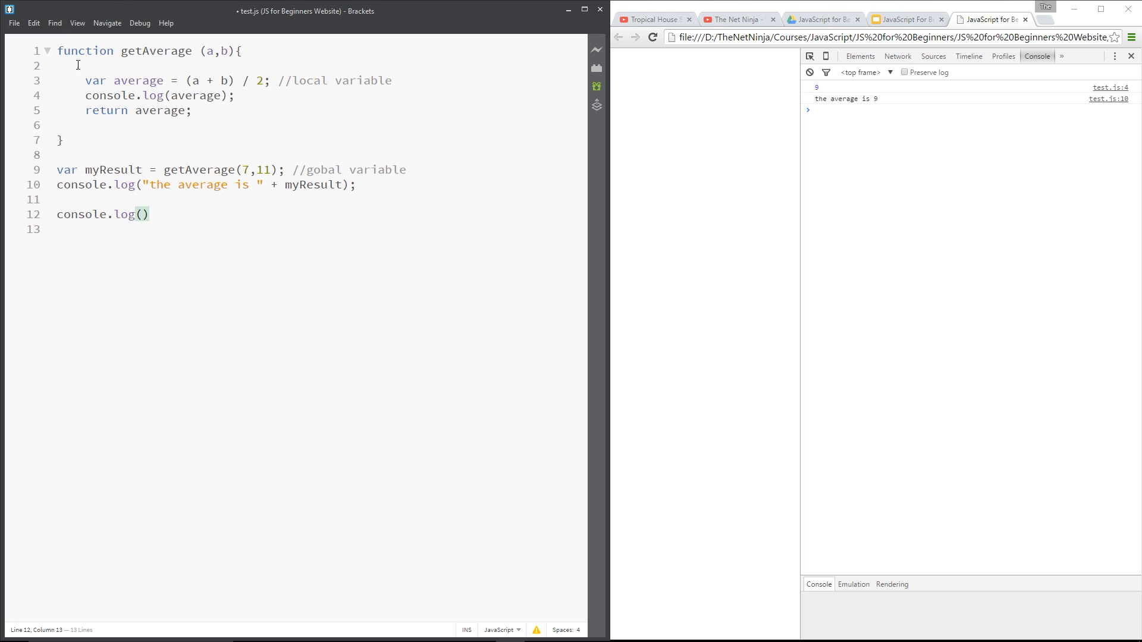
double_click(138, 80)
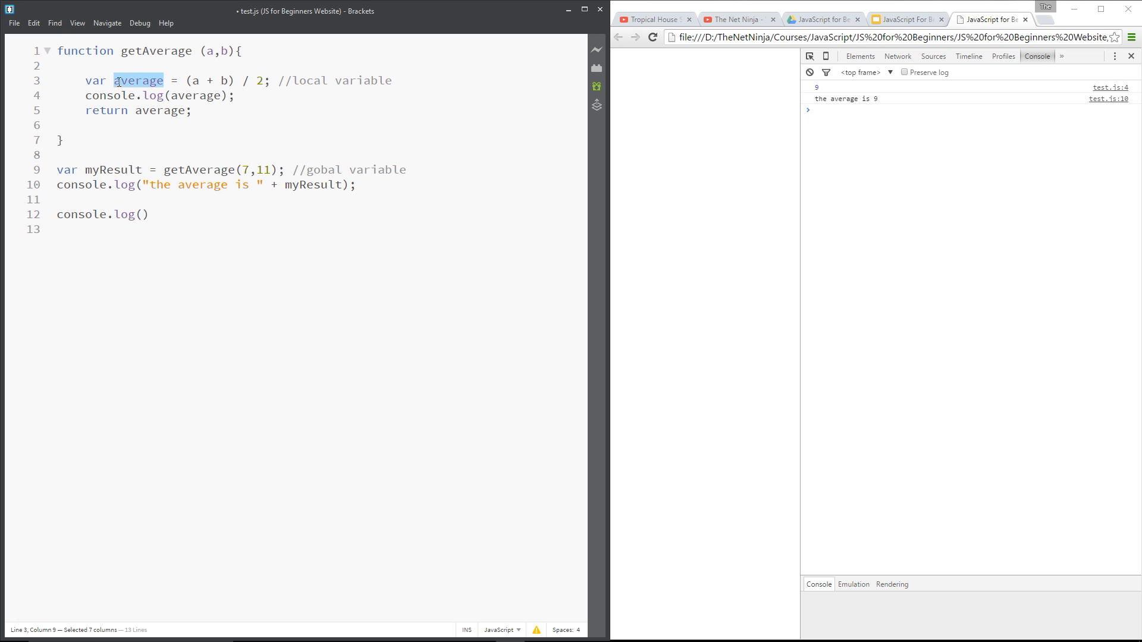
text(average)
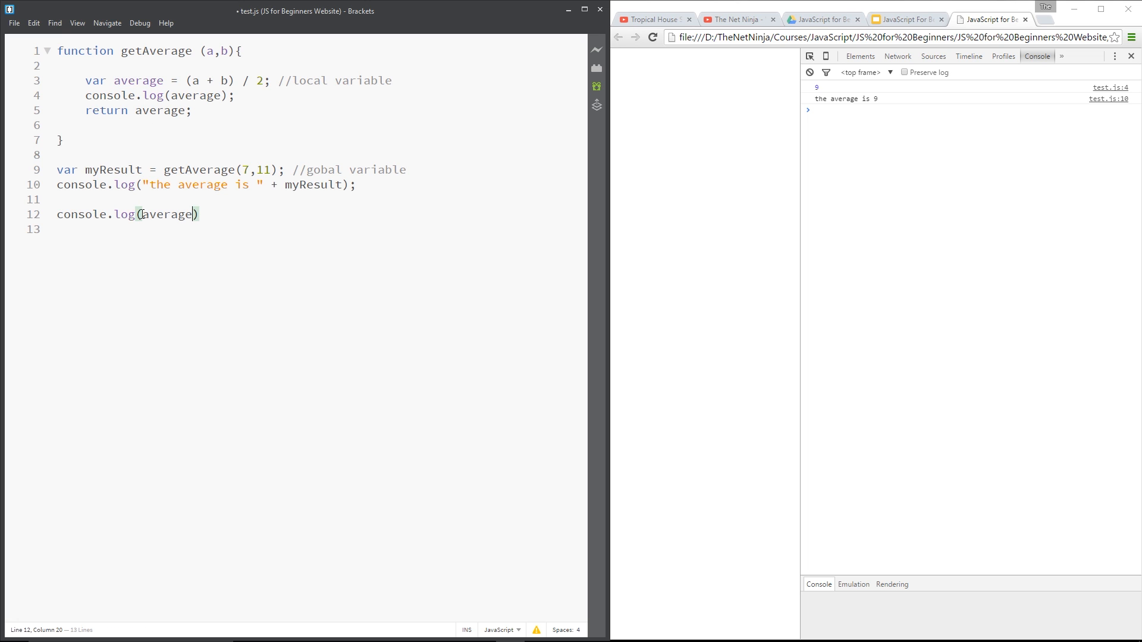
click(653, 36)
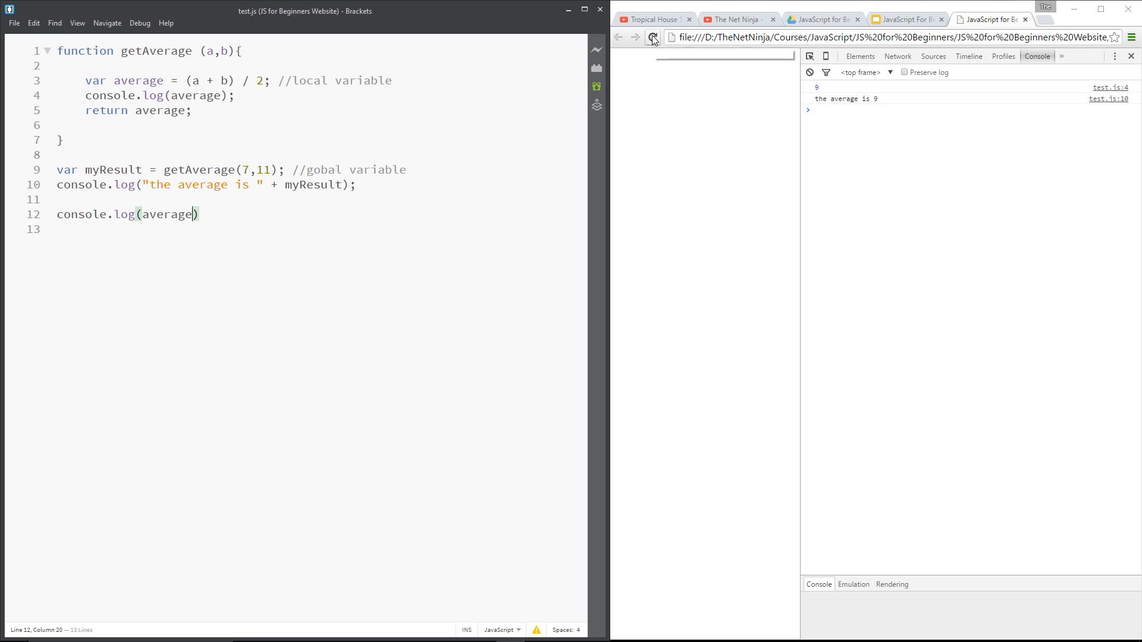
- Reload Chrome and inspect the 'average is not defined' ReferenceError from line 12
click(653, 37)
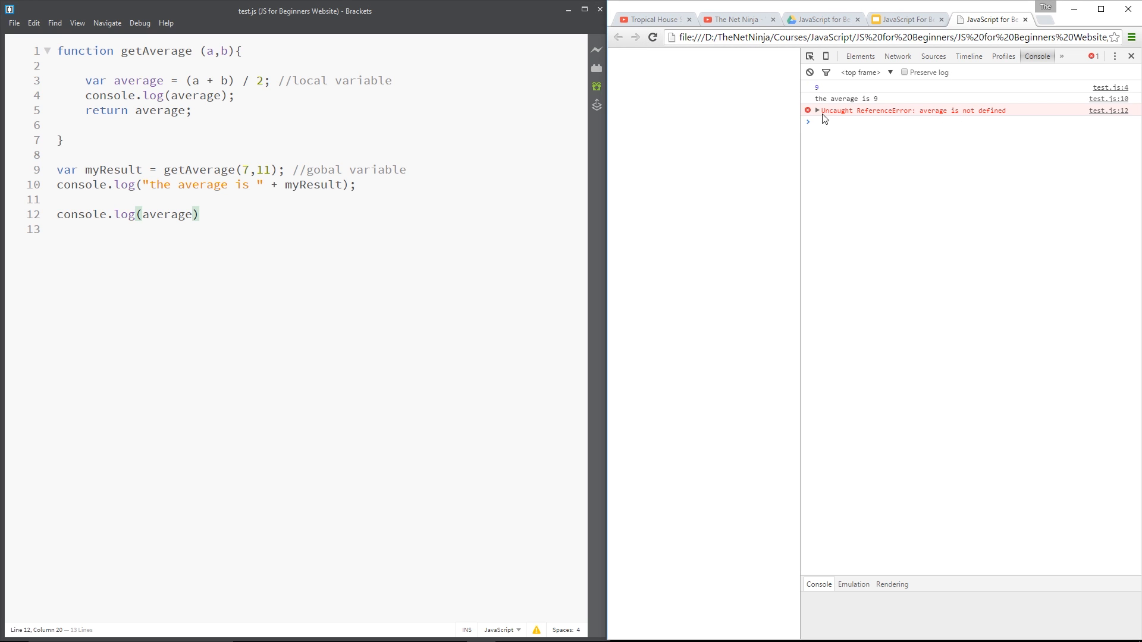
click(816, 109)
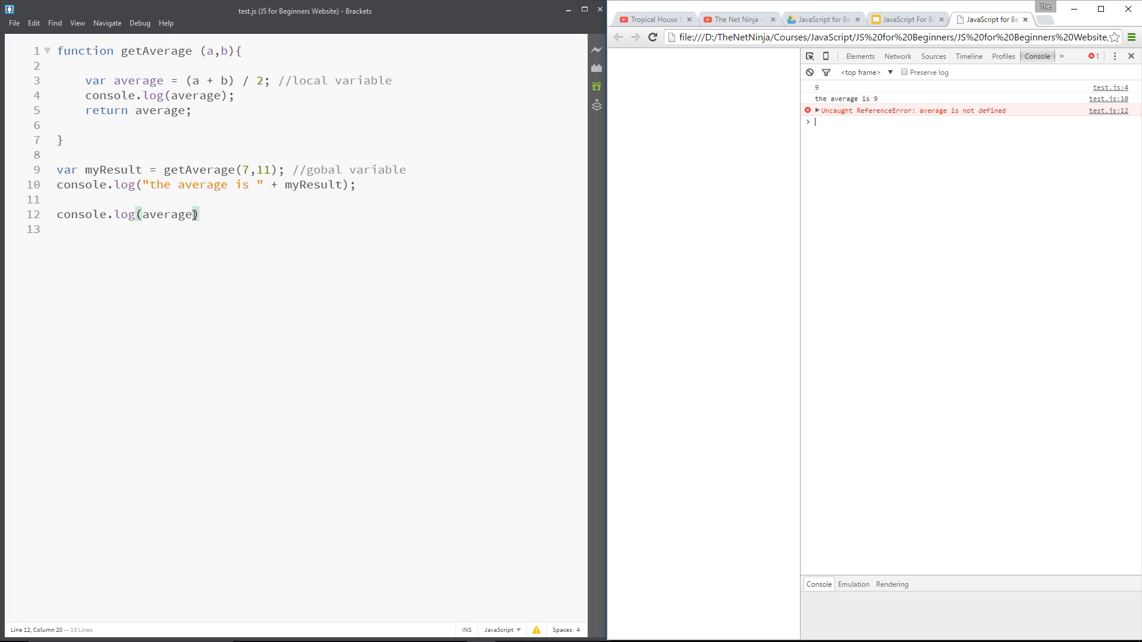
double_click(166, 214)
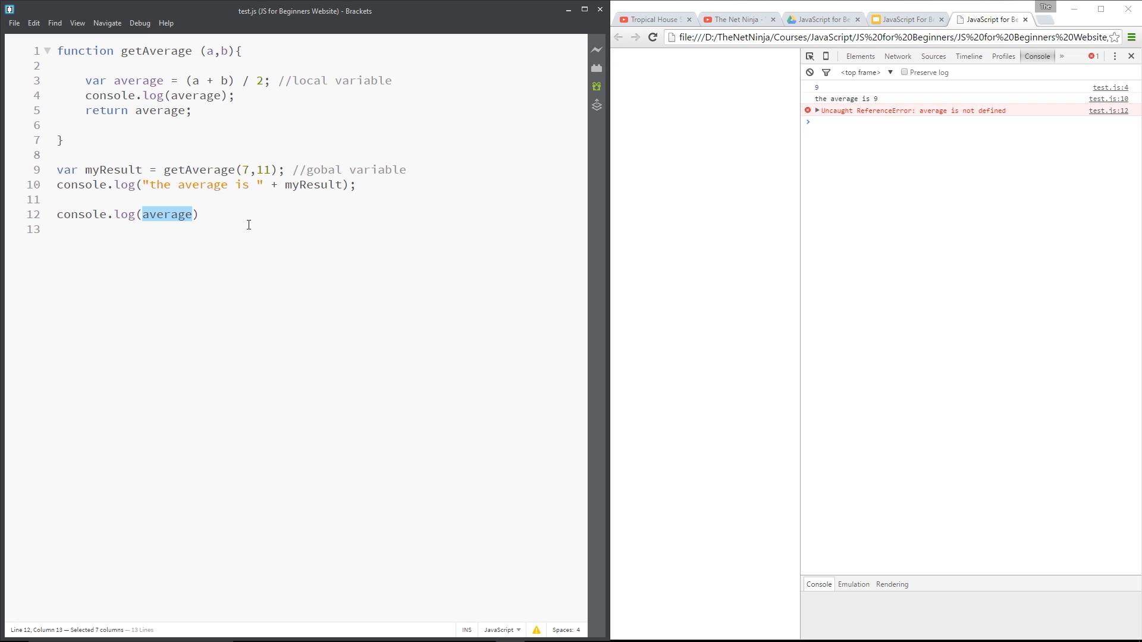
mouse_move(216, 97)
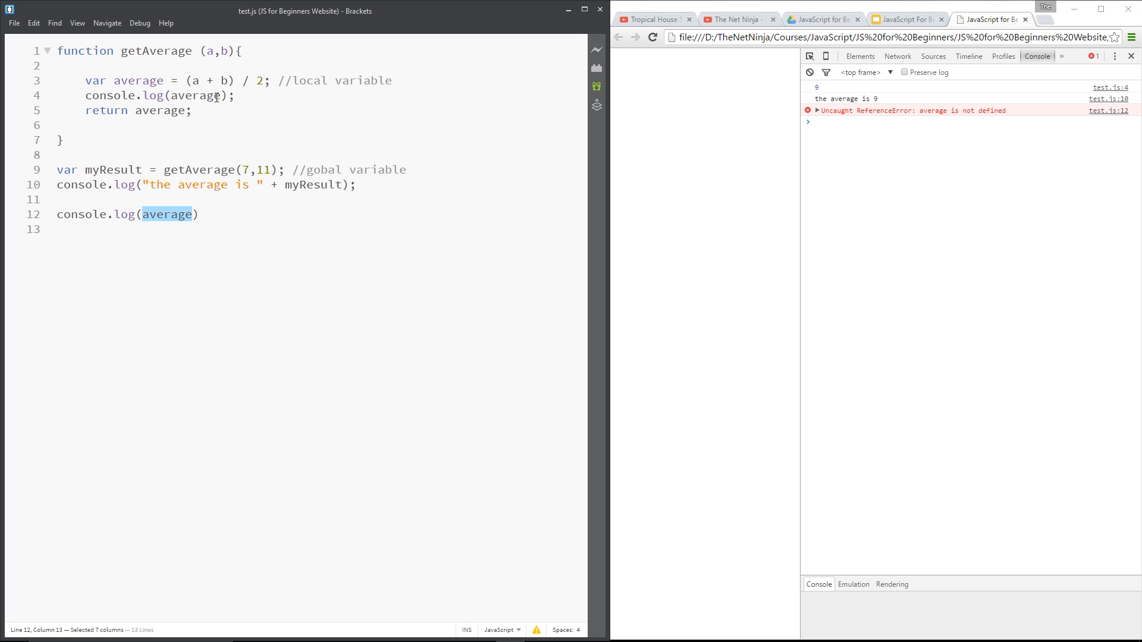
double_click(138, 80)
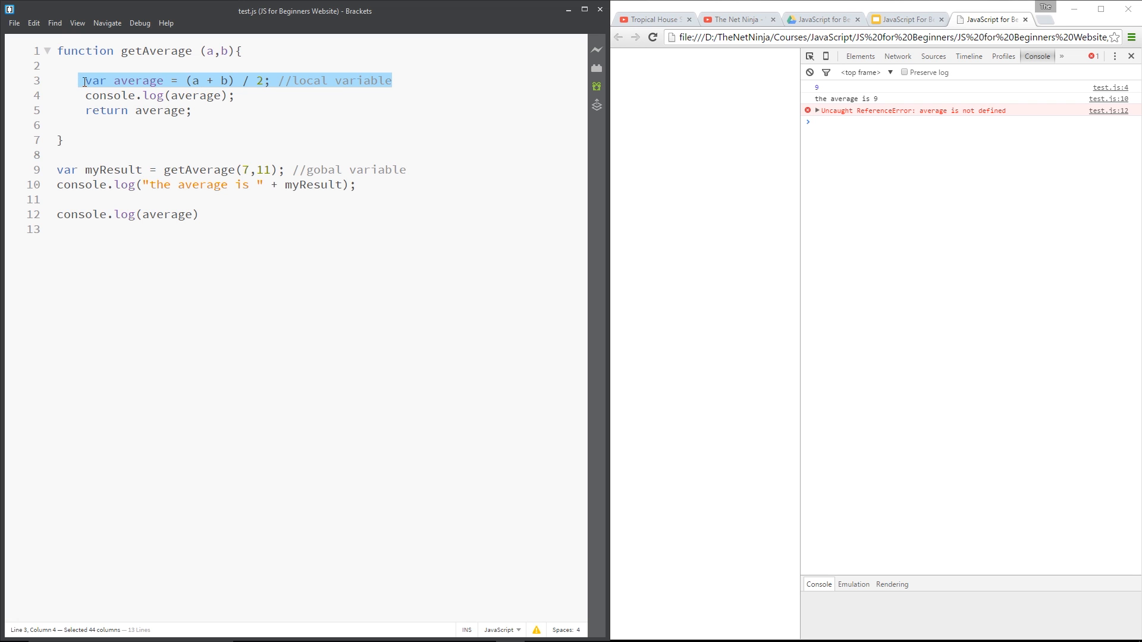
mouse_move(145, 63)
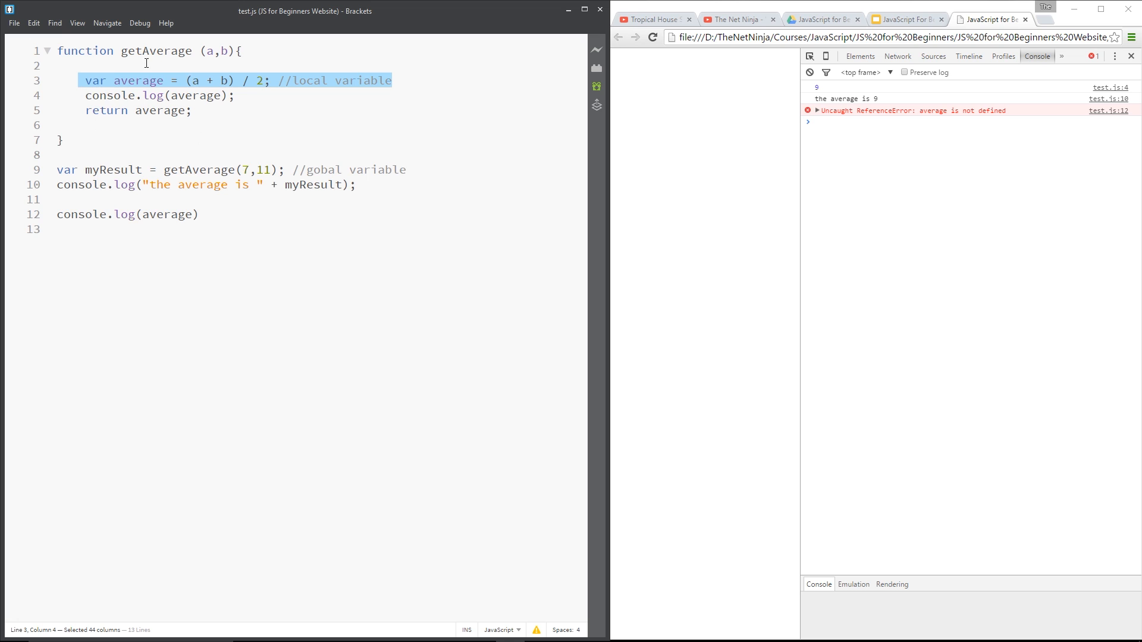
mouse_move(223, 234)
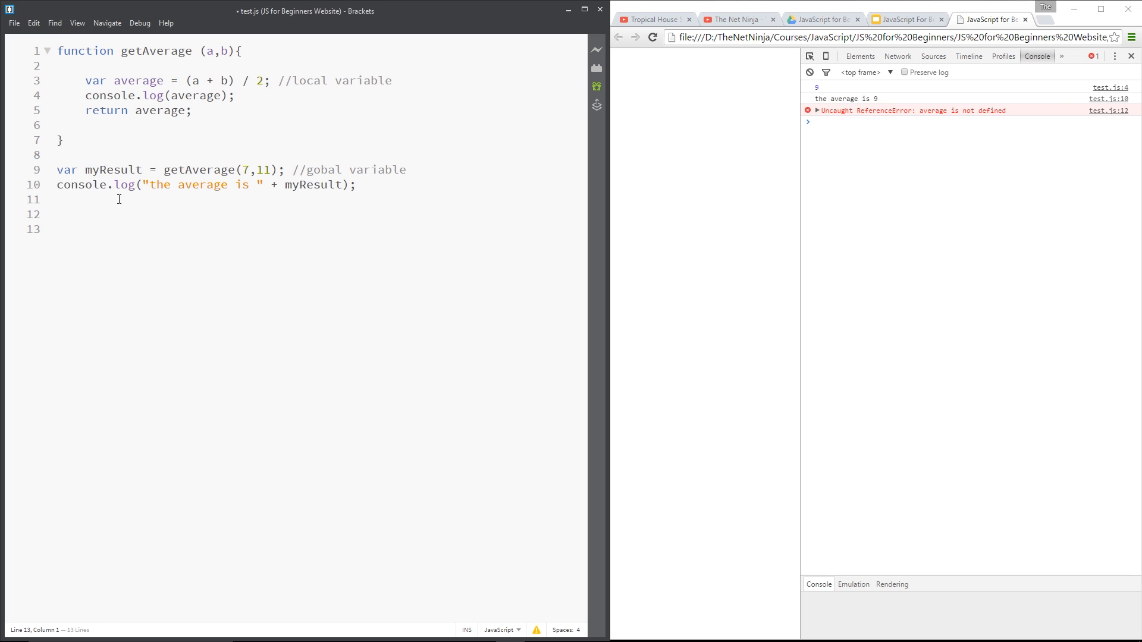
- Declare an empty function logResult(){} in test.js
text(function)
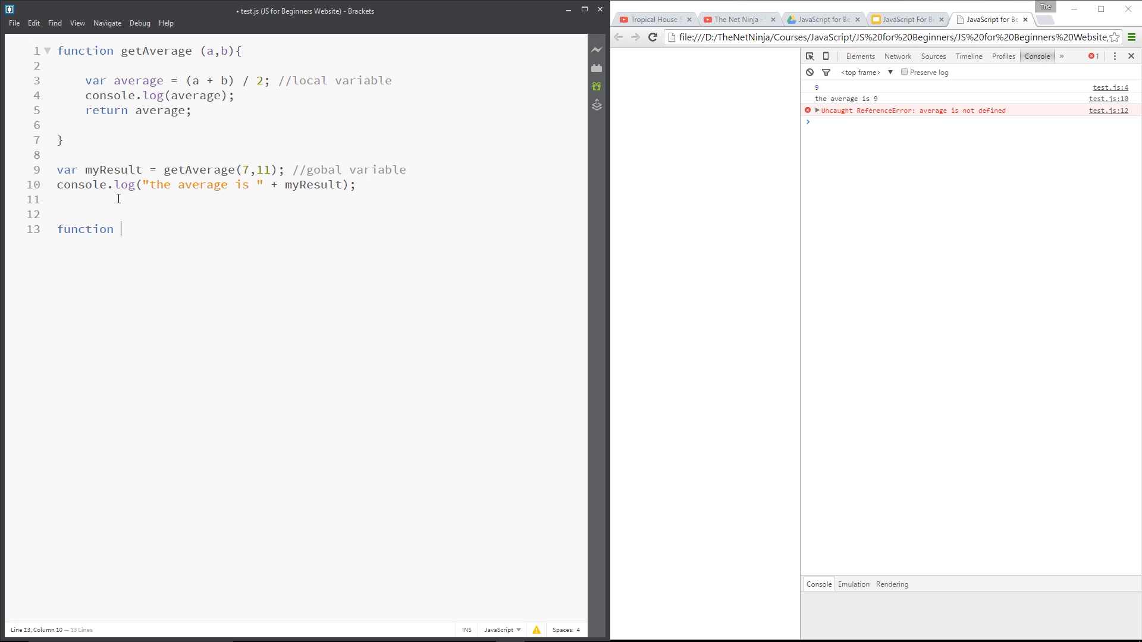
text(logResu)
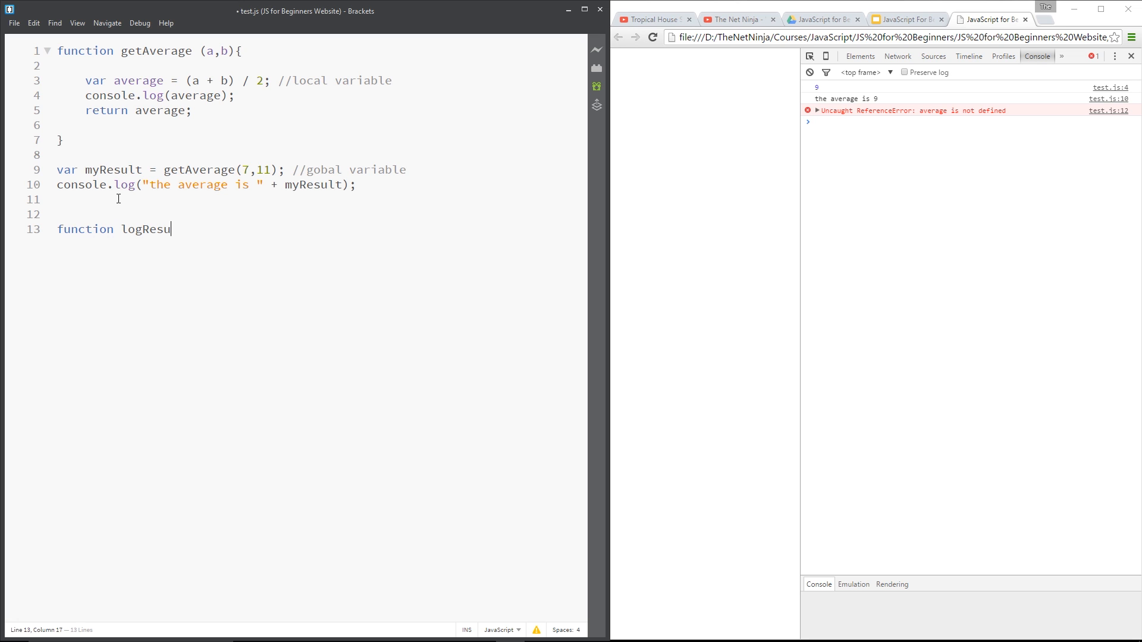
text(lt(){})
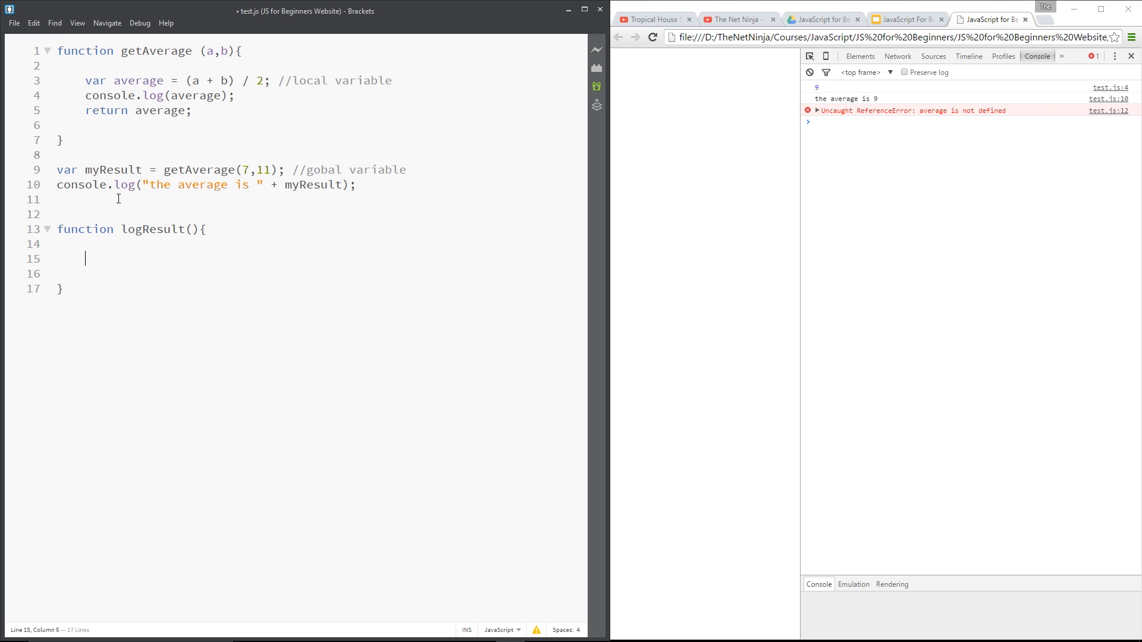
- Move the 'the average is ' + myResult log into logResult and call logResult(); below
triple_click(203, 185)
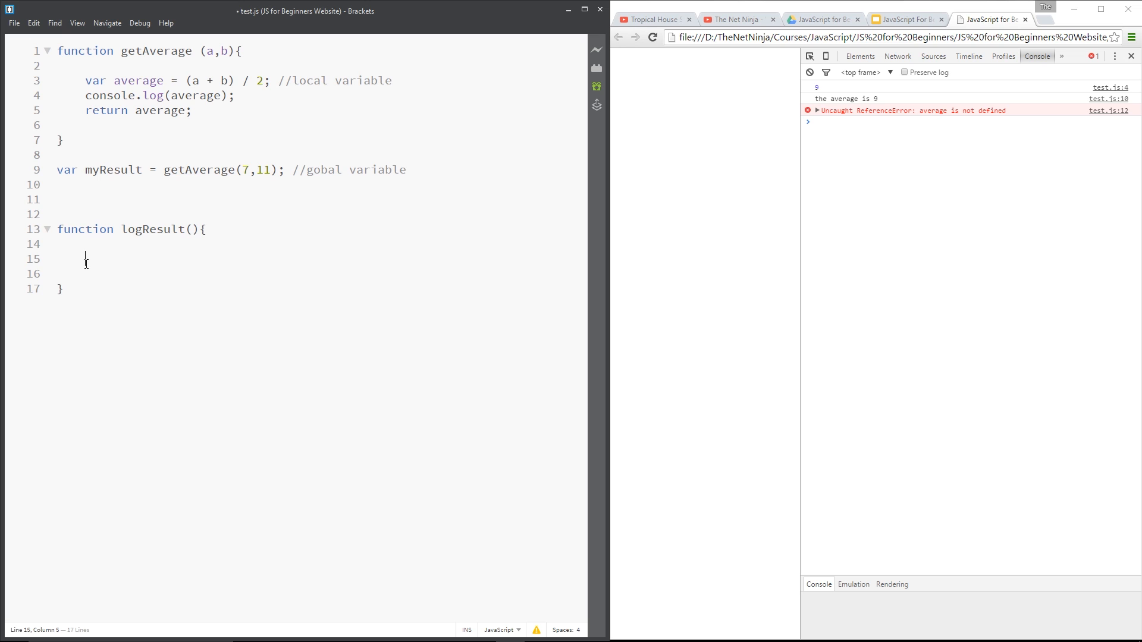
text(console.log("the average is " + myResult);)
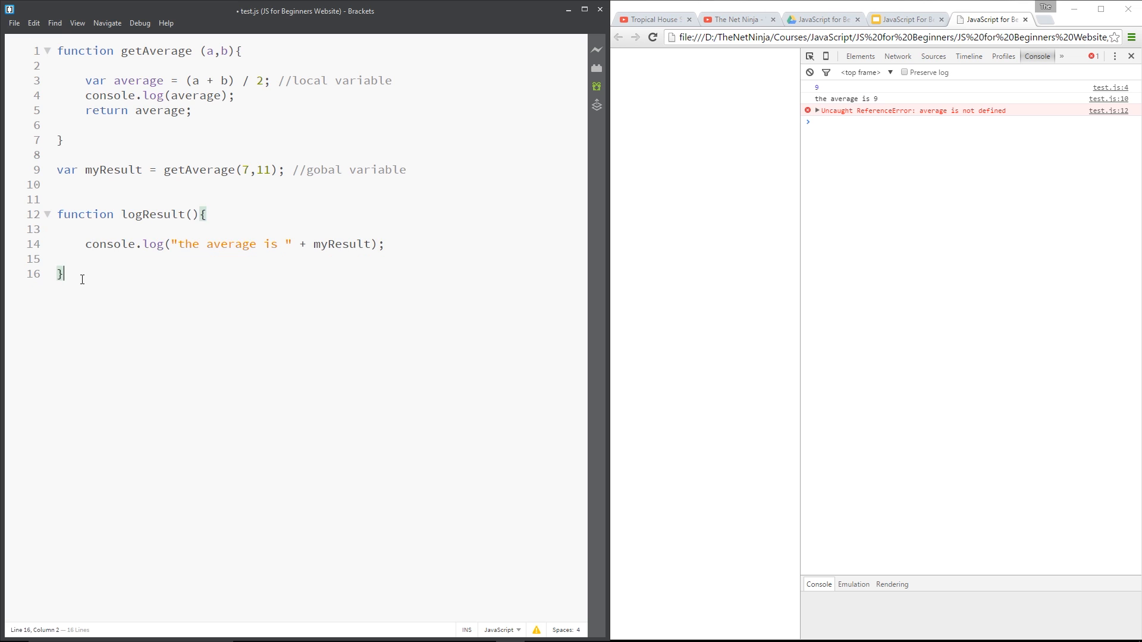
text(logResult()
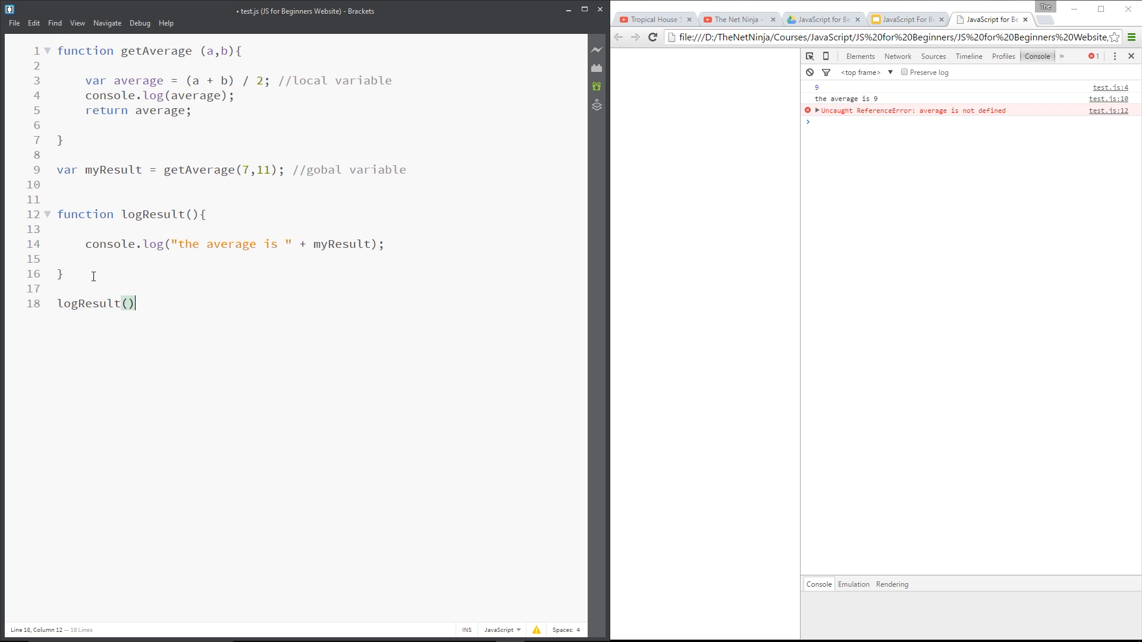
text(;)
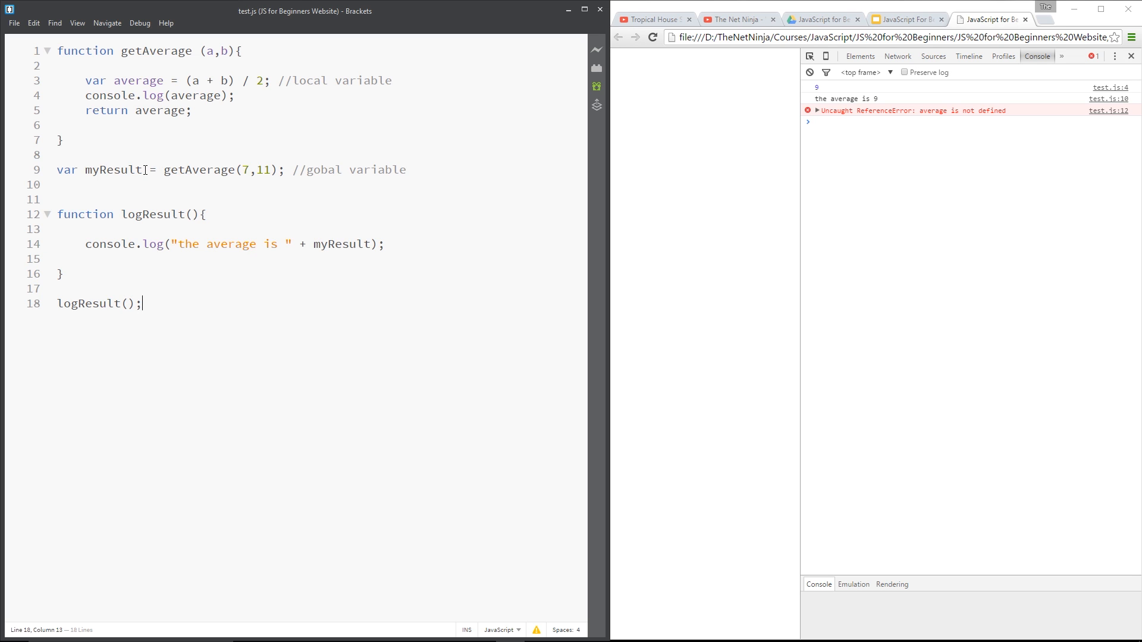
drag(164, 169, 283, 169)
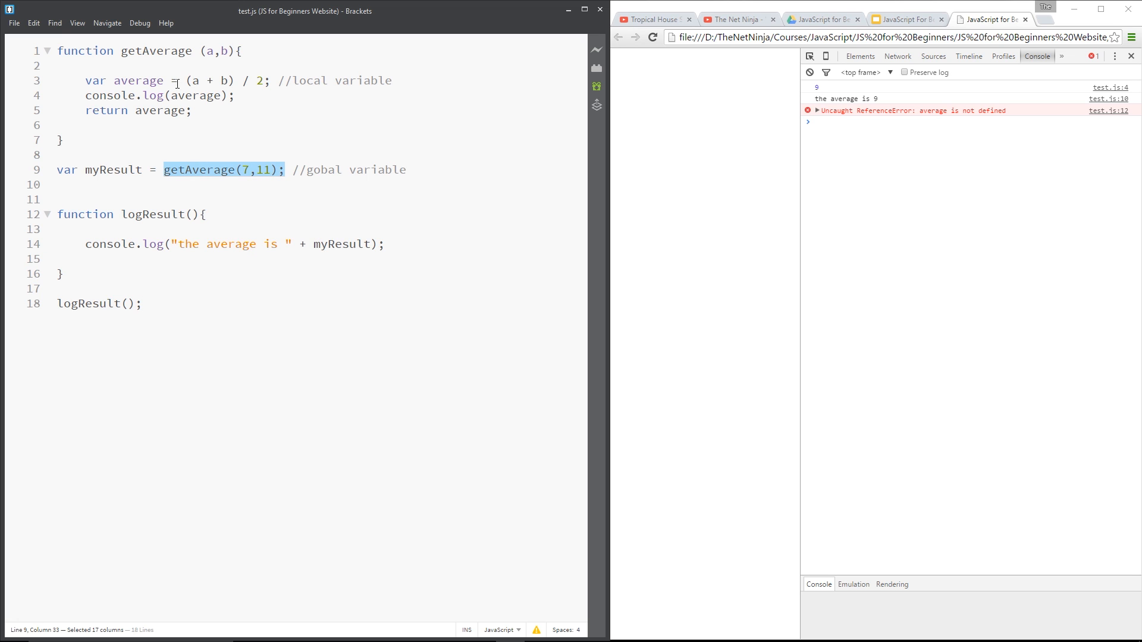
mouse_move(209, 136)
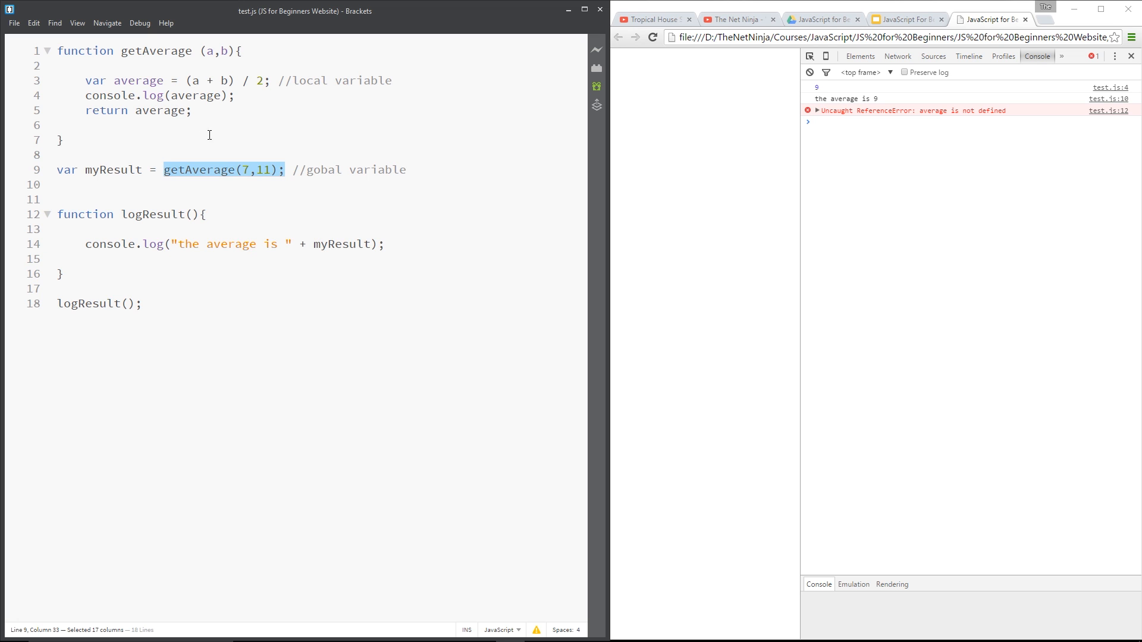
double_click(113, 169)
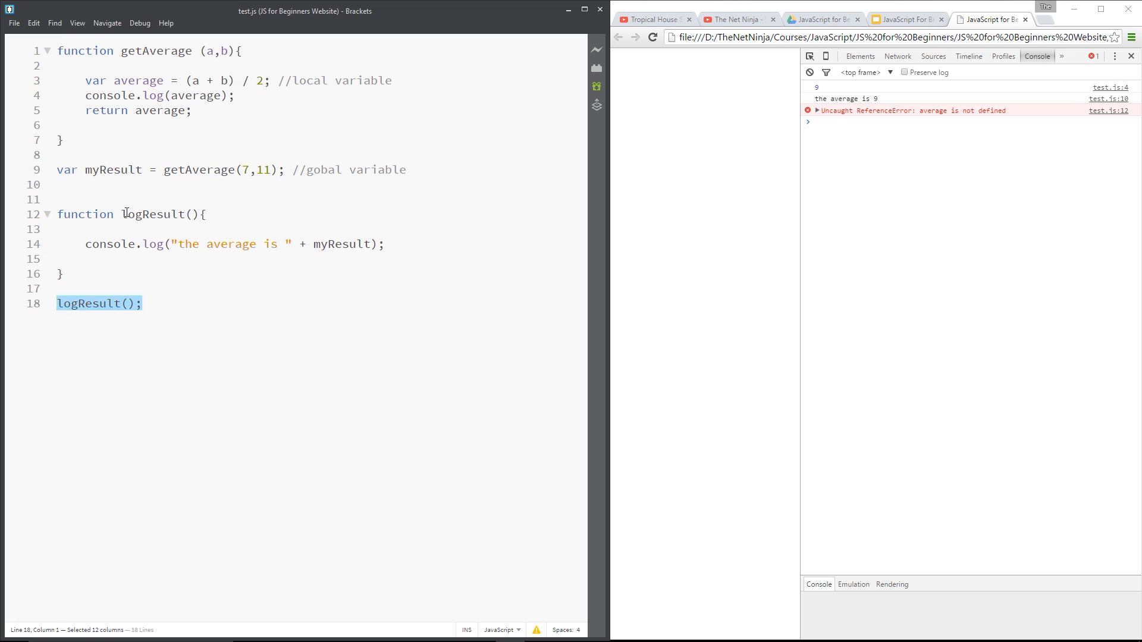
double_click(157, 213)
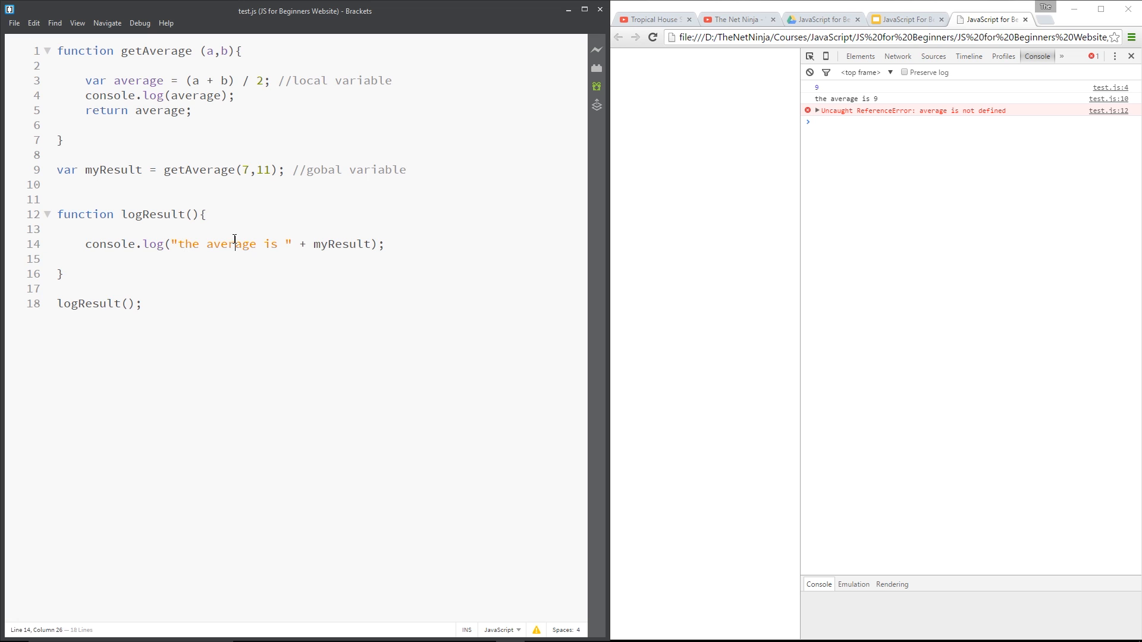
double_click(341, 243)
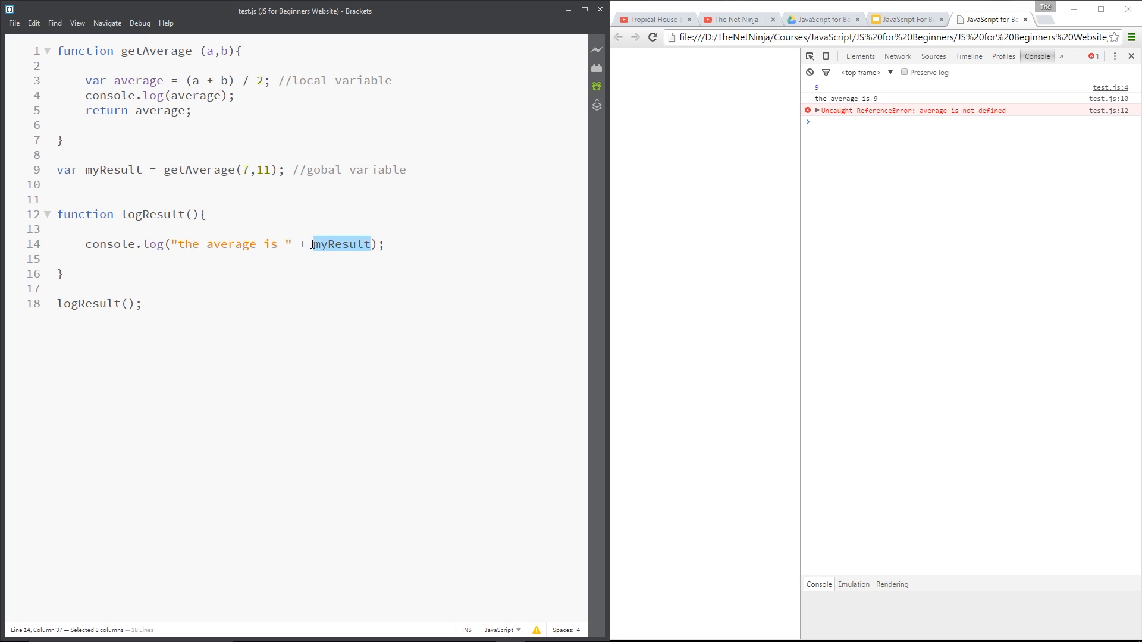
double_click(112, 170)
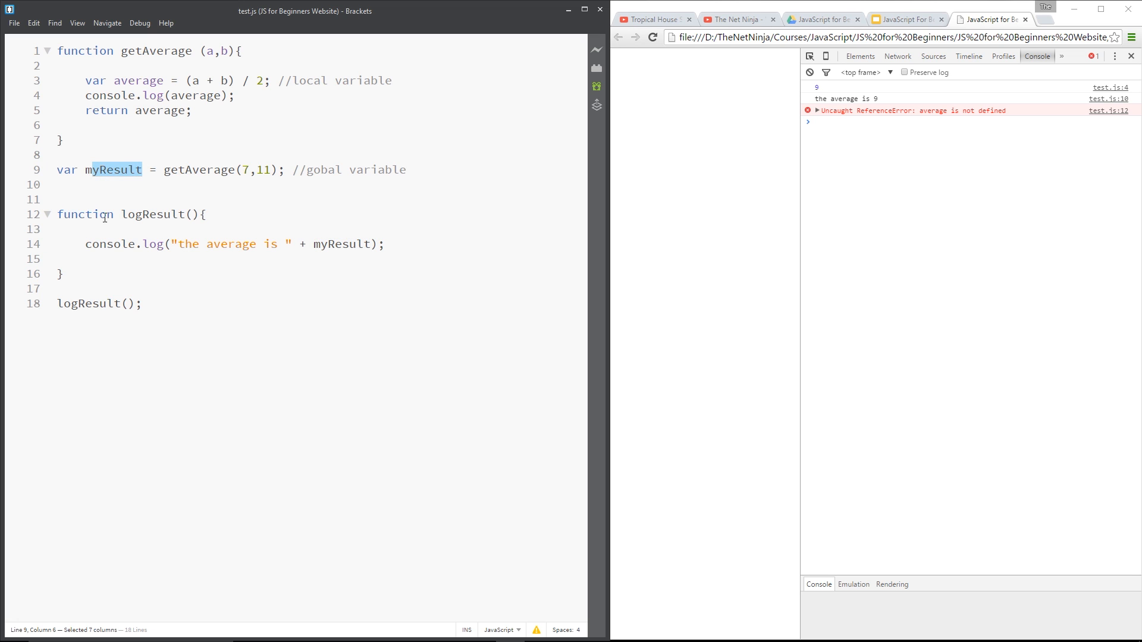
click(367, 244)
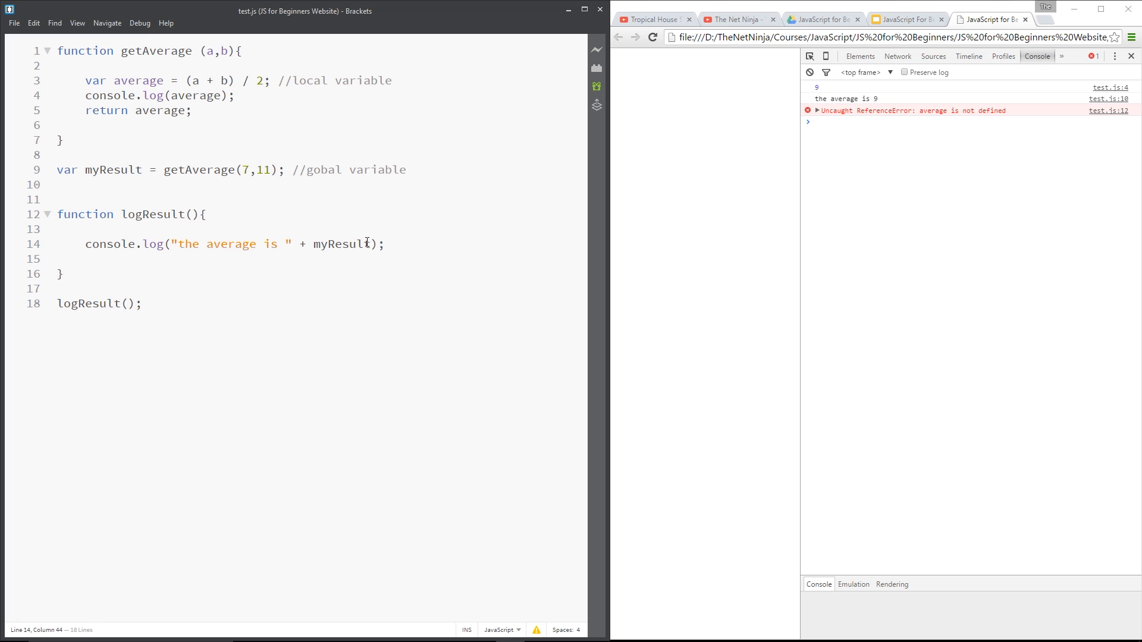
drag(57, 169, 141, 169)
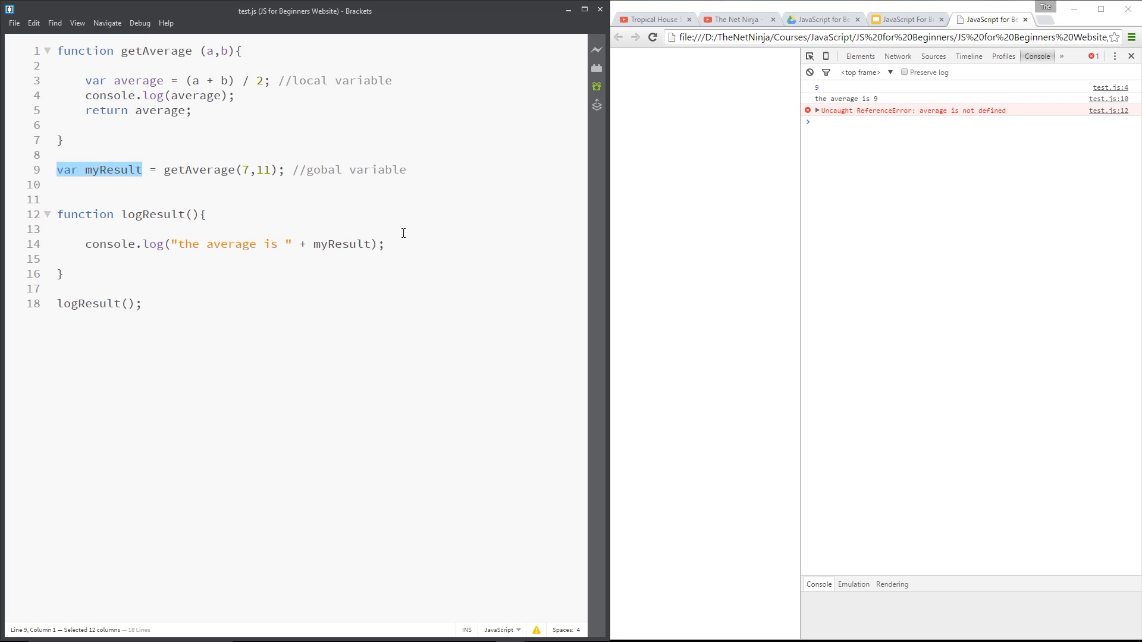
click(386, 244)
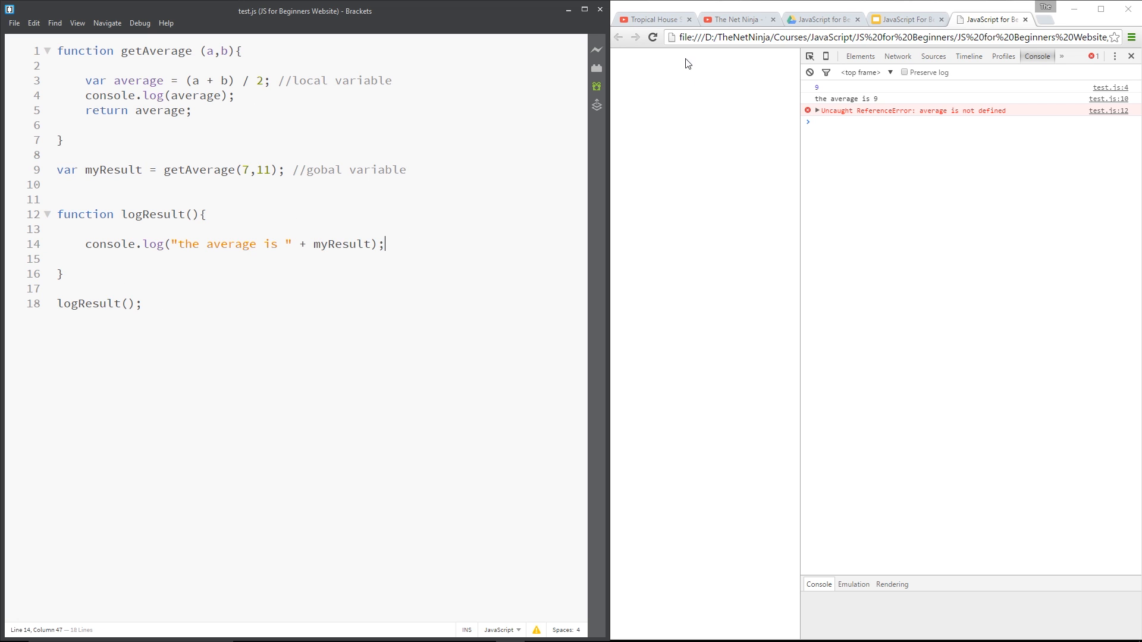
- Reload Chrome and confirm the console logs 'the average is 9' without errors
click(653, 37)
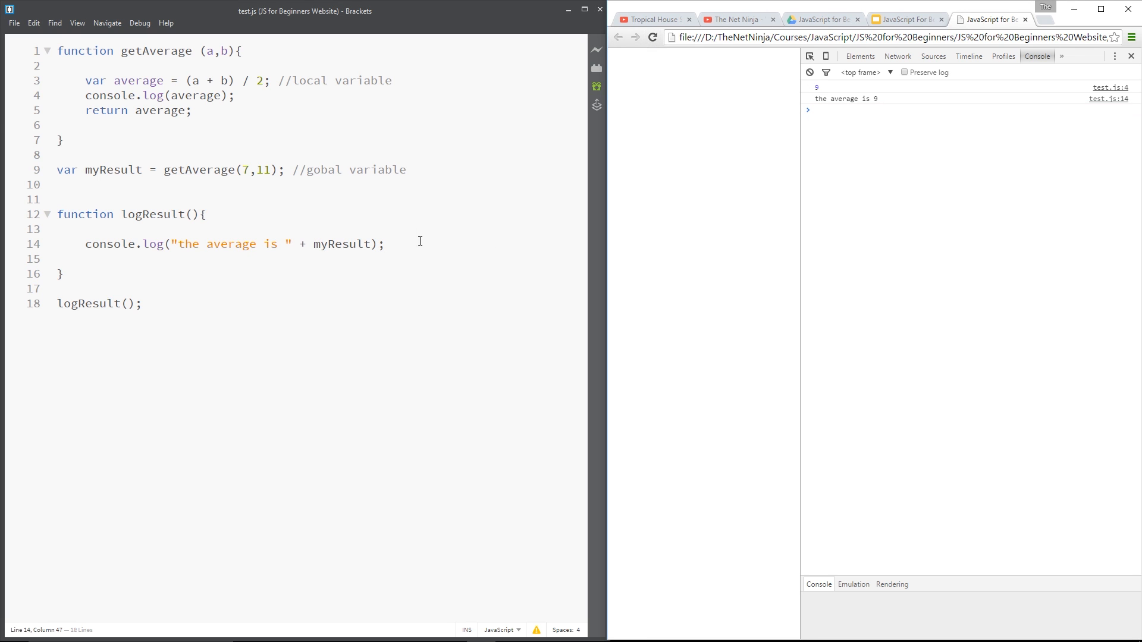
triple_click(234, 244)
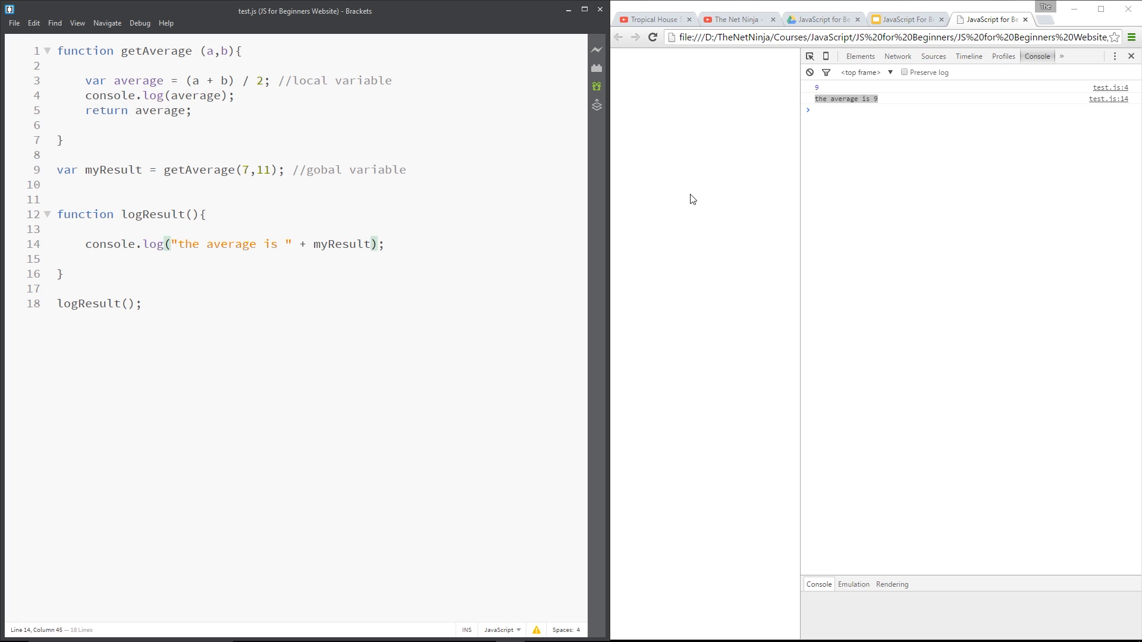
- Append + " inside the function" to the log in logResult so the console shows it
text(+ "")
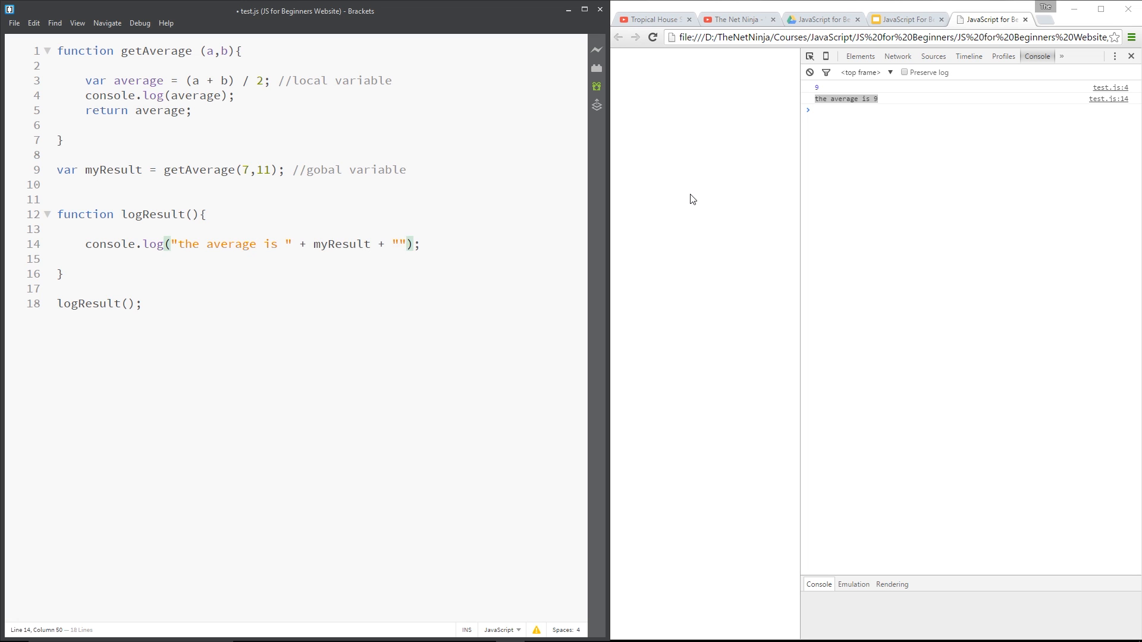
text(ins)
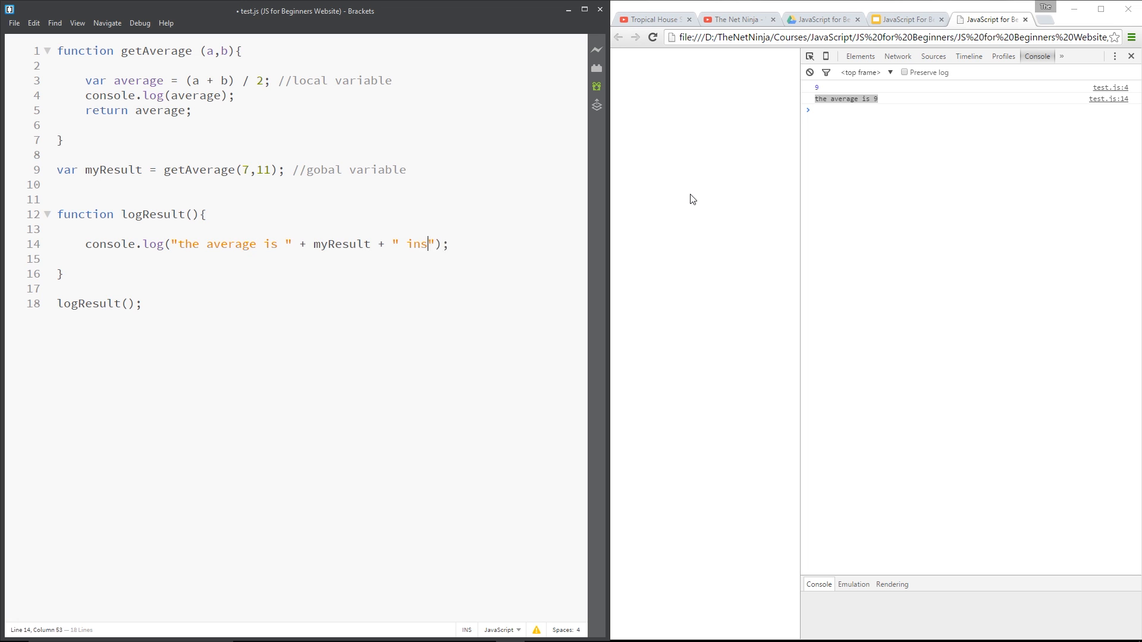
text(ide the function)
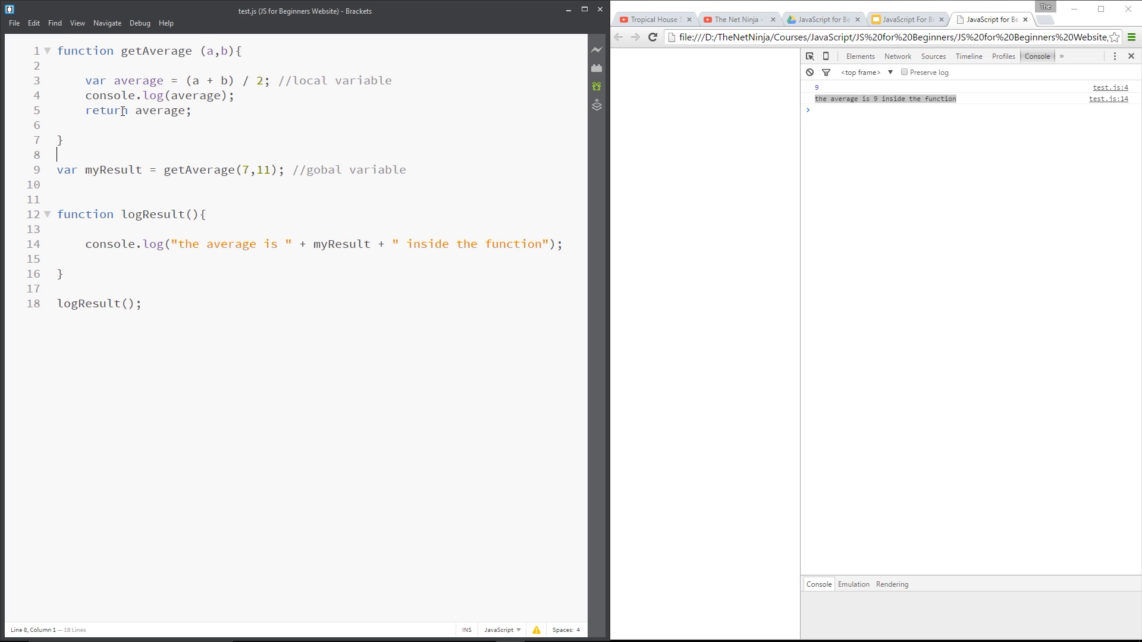
drag(57, 50, 63, 140)
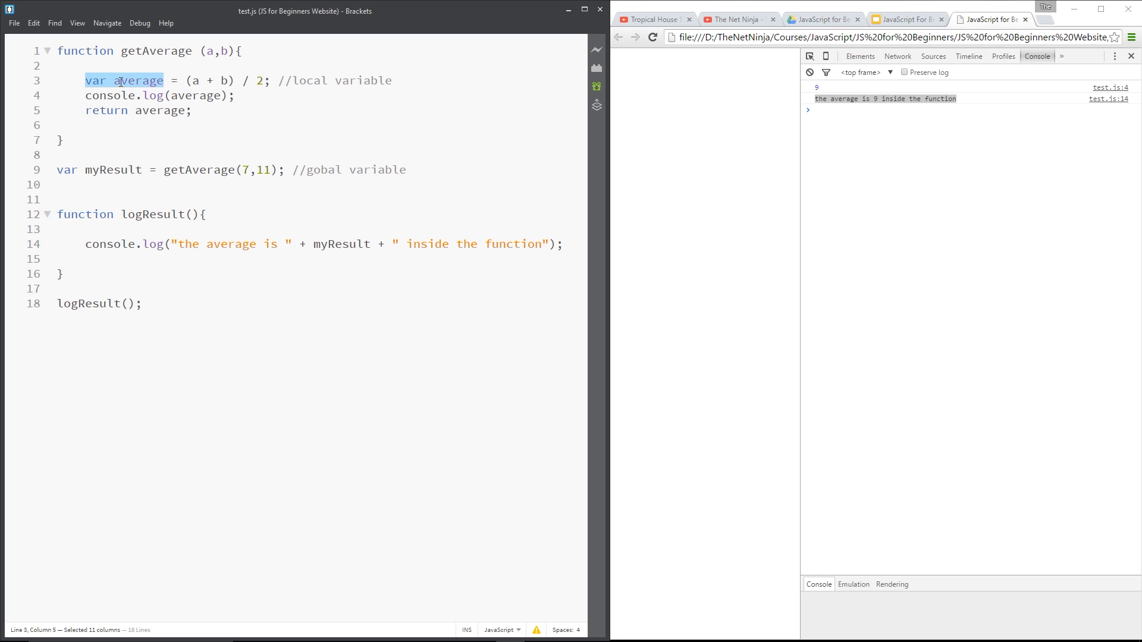
- Declare var average = 0; globally at the top of test.js
click(167, 80)
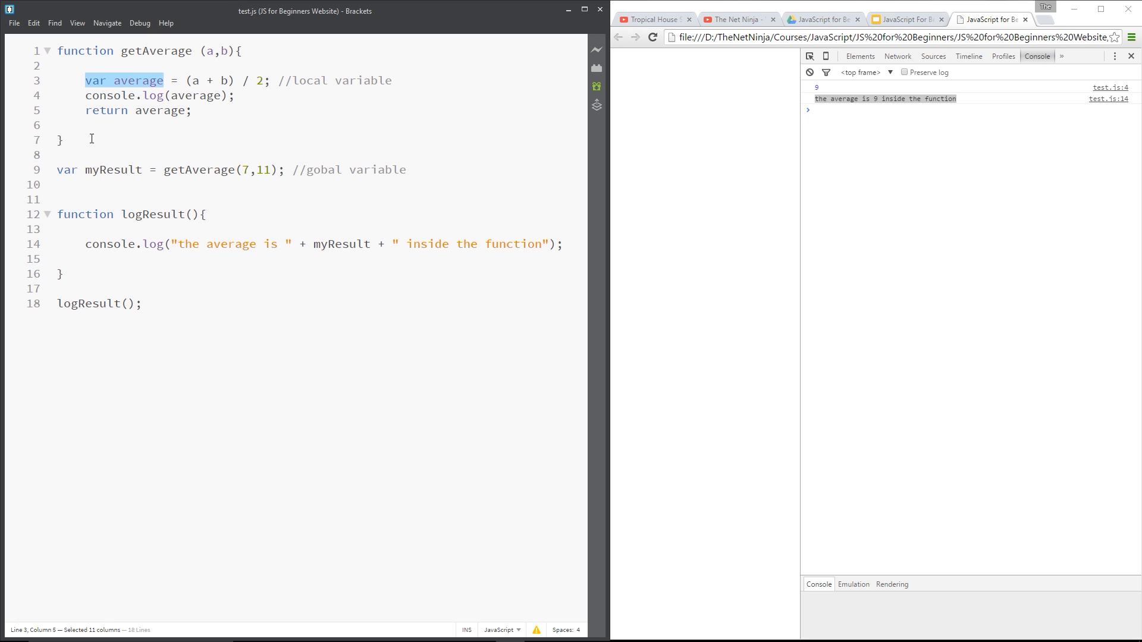
text(averag)
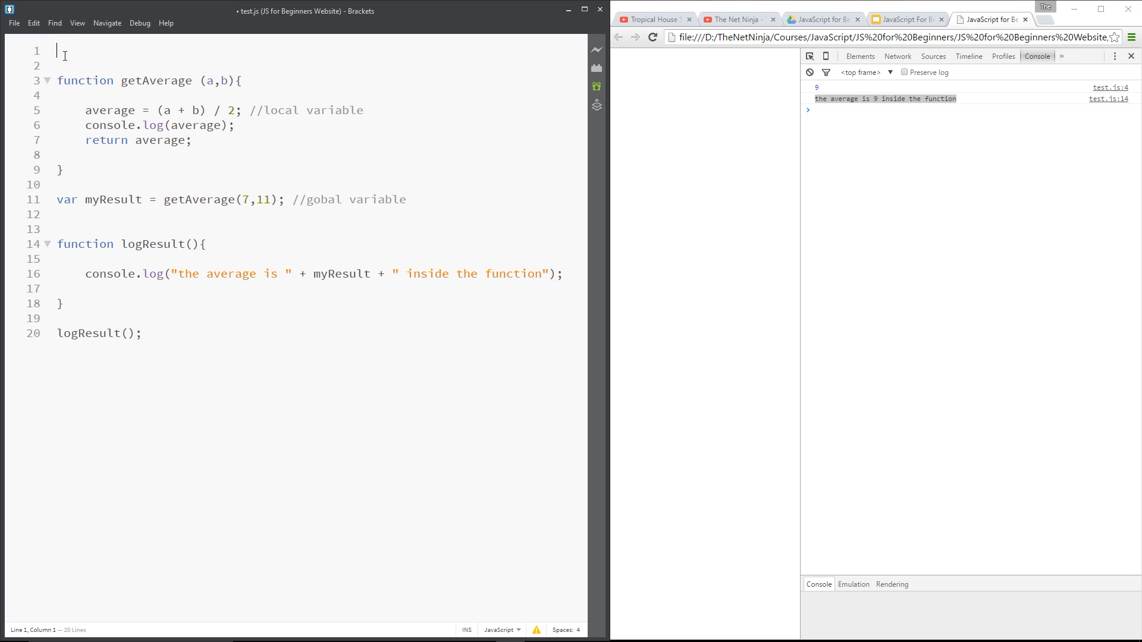
text(var average =)
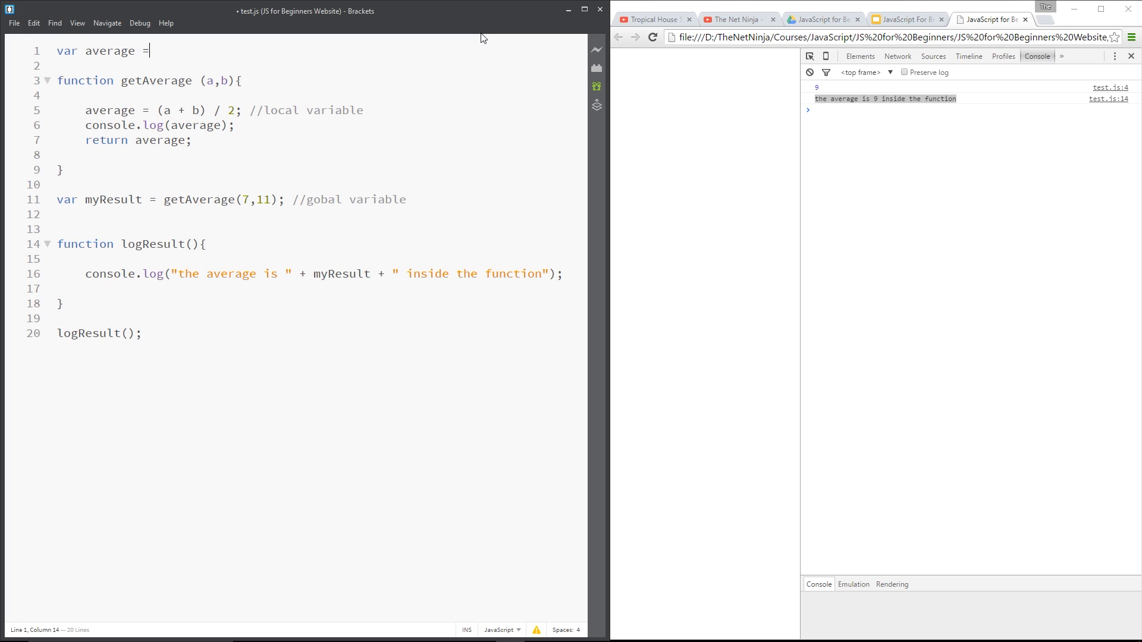
text(0;)
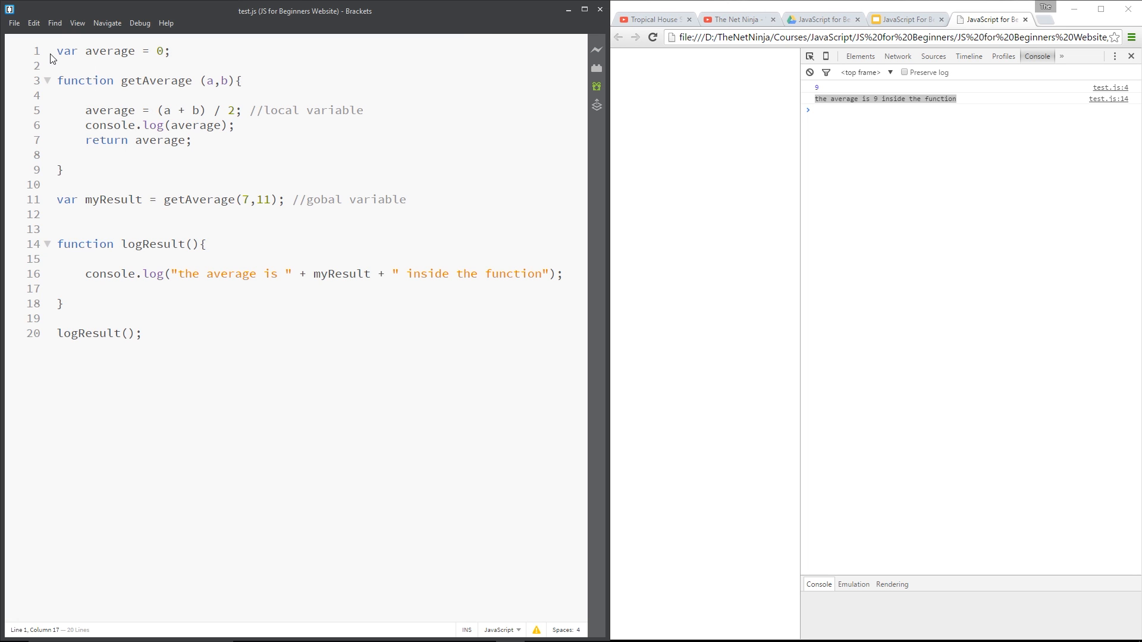
drag(58, 50, 170, 49)
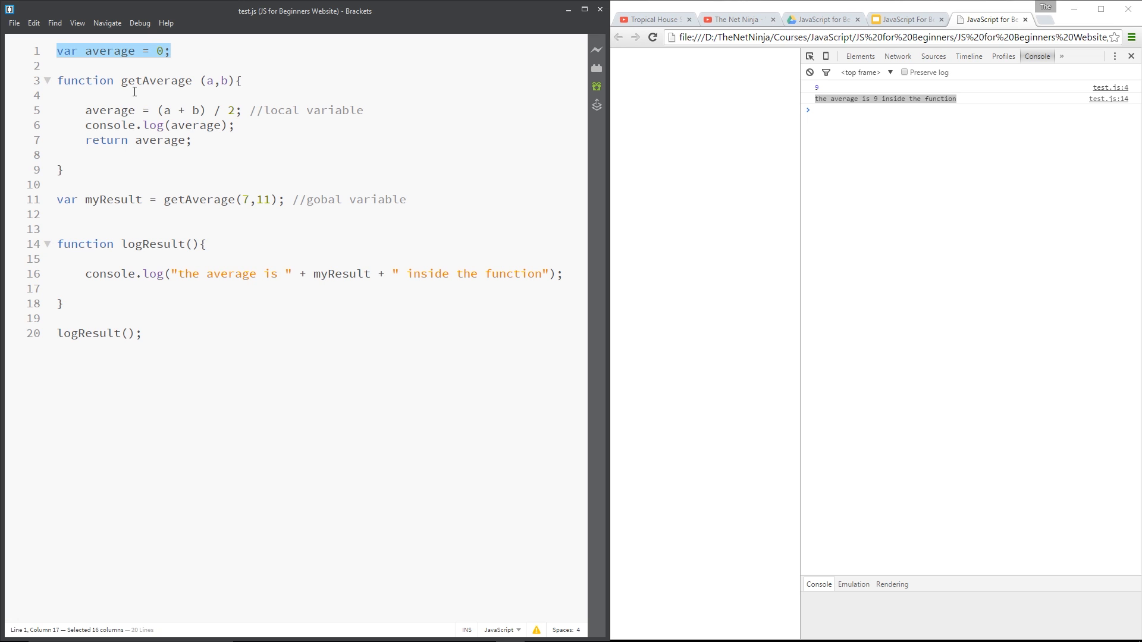
- Remove var and the local-variable comment from the average assignment in getAverage
double_click(109, 109)
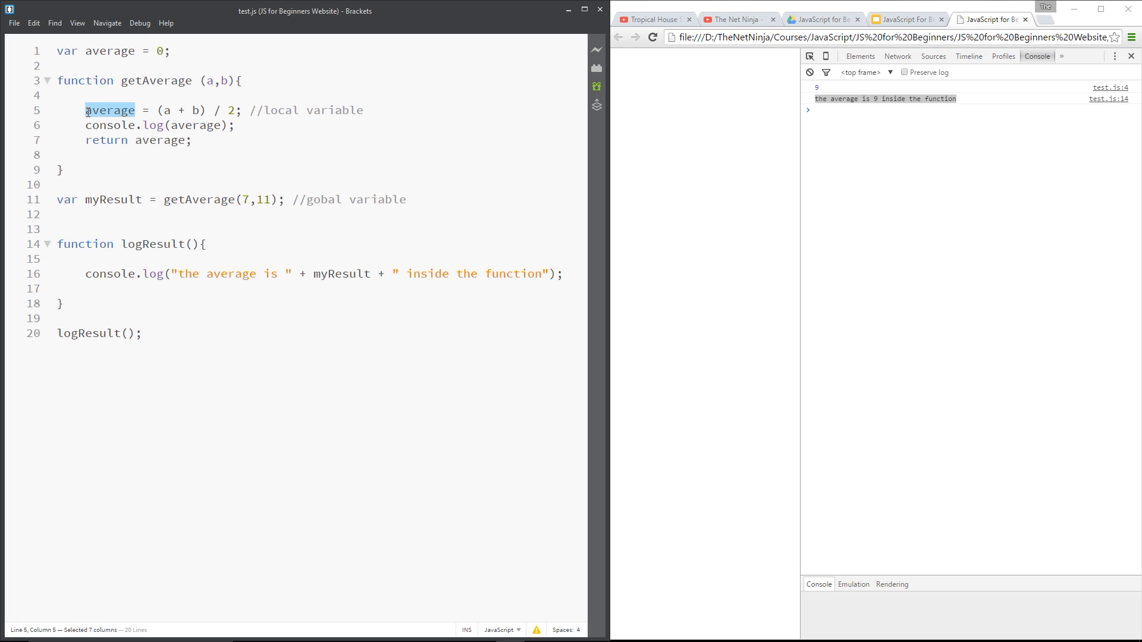
click(95, 110)
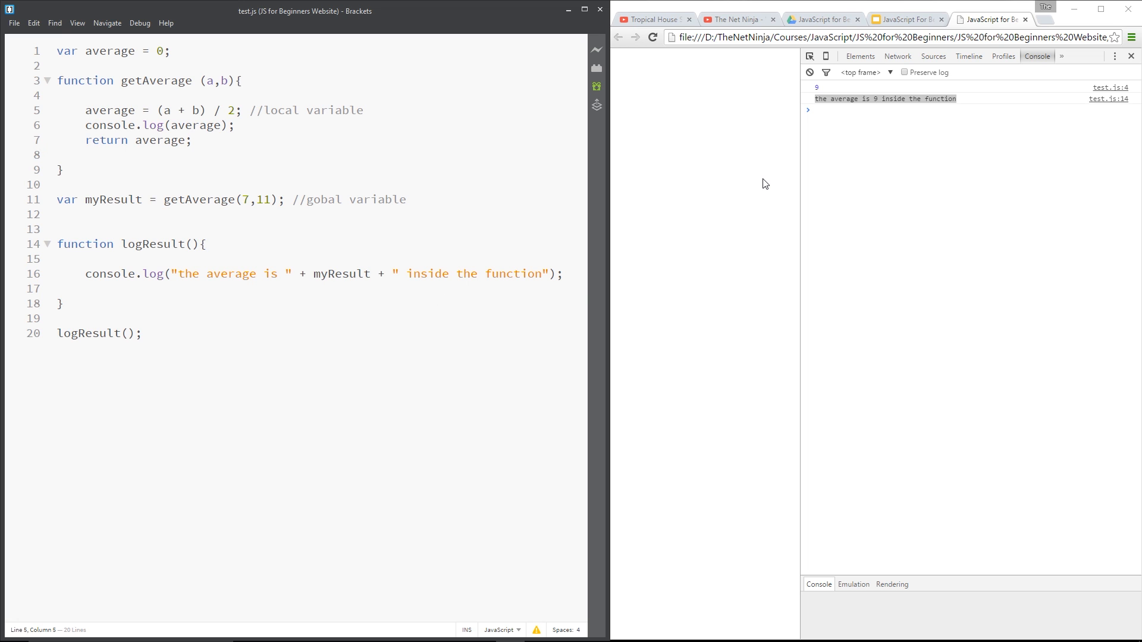
text(var)
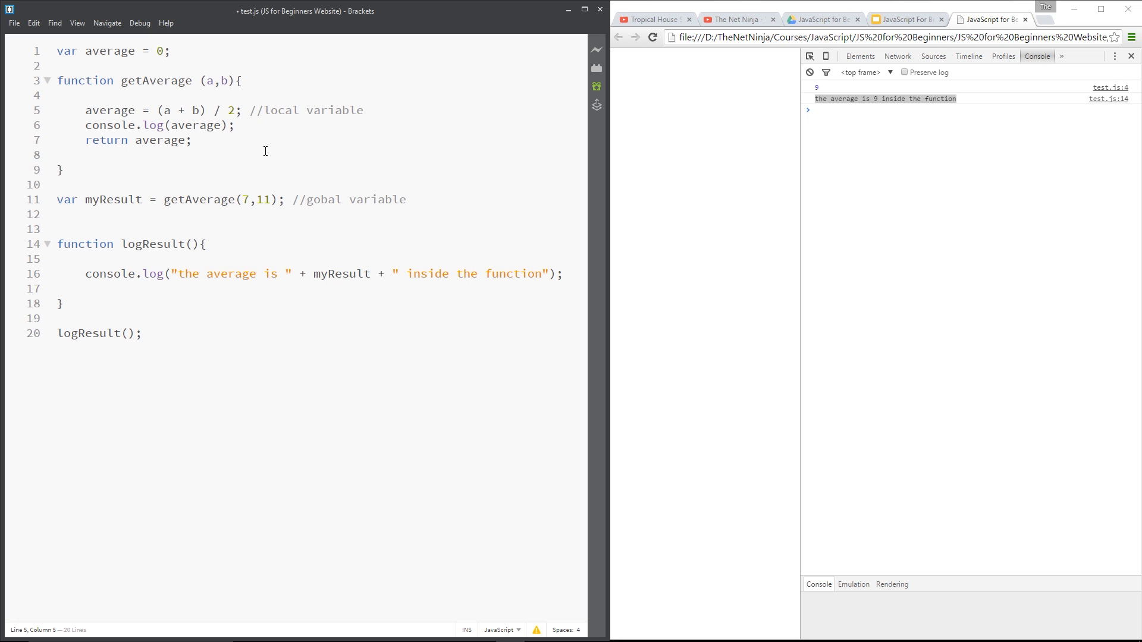
double_click(110, 110)
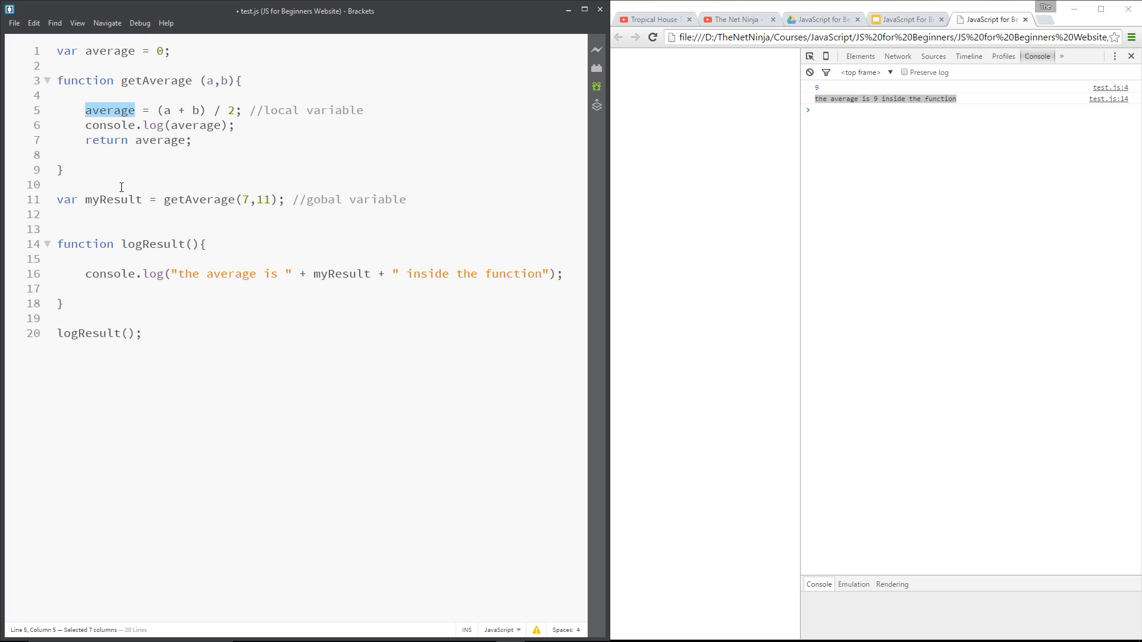
mouse_move(158, 110)
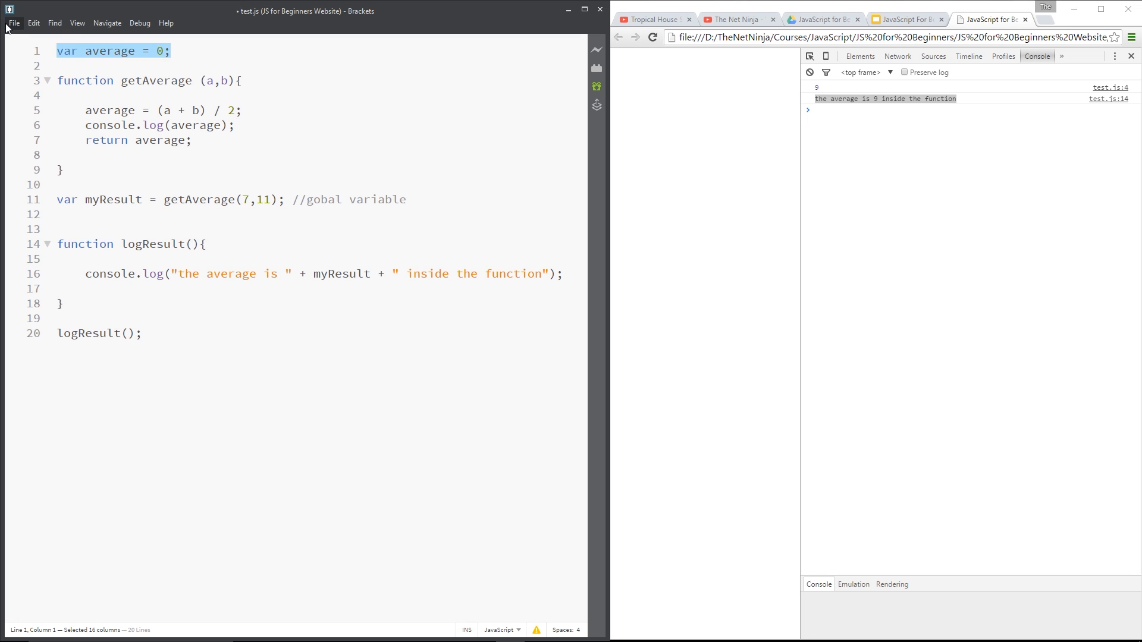
click(57, 155)
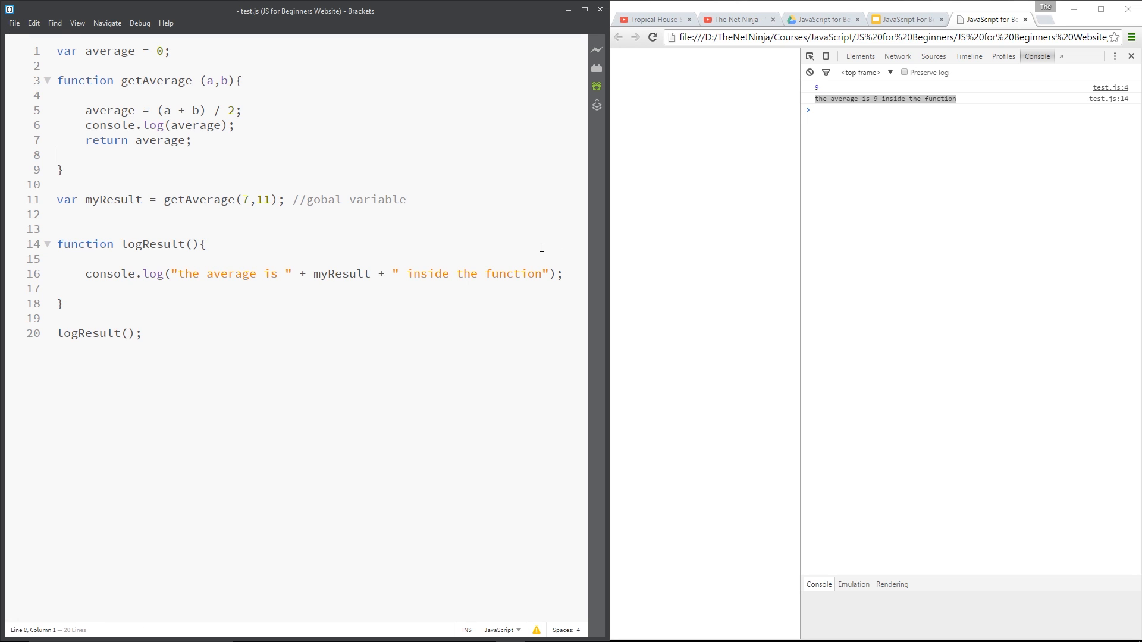